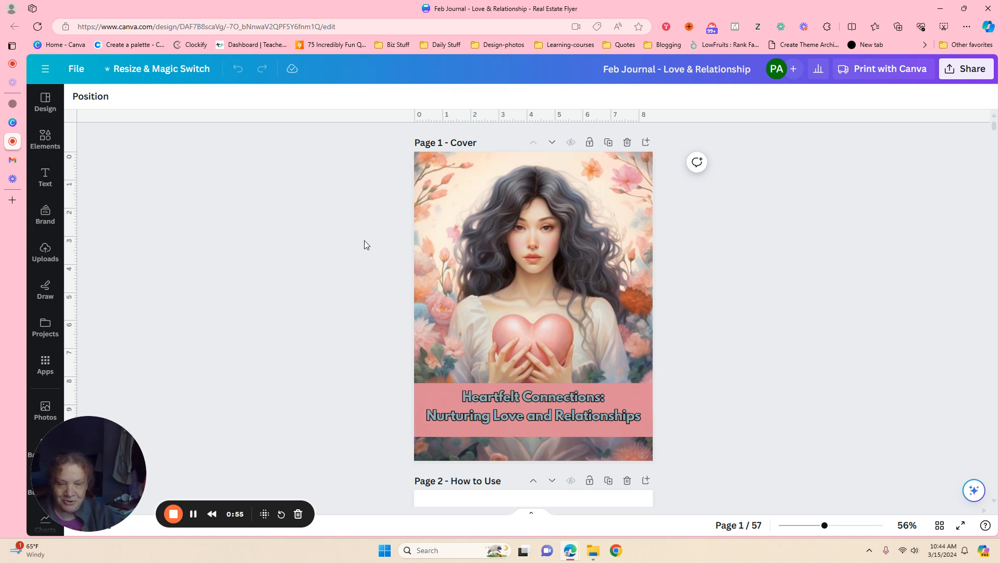
mouse_move(171, 322)
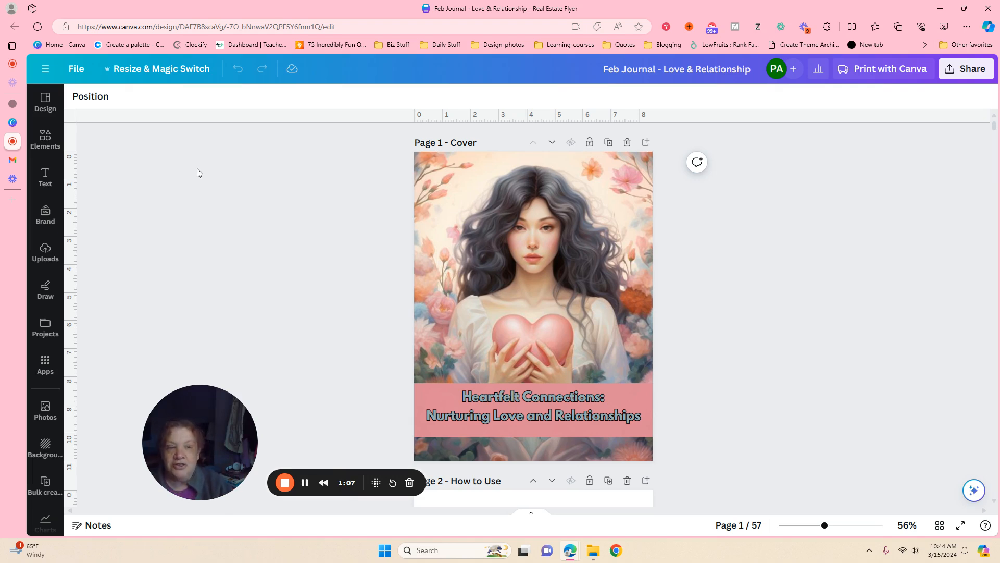
mouse_move(135, 157)
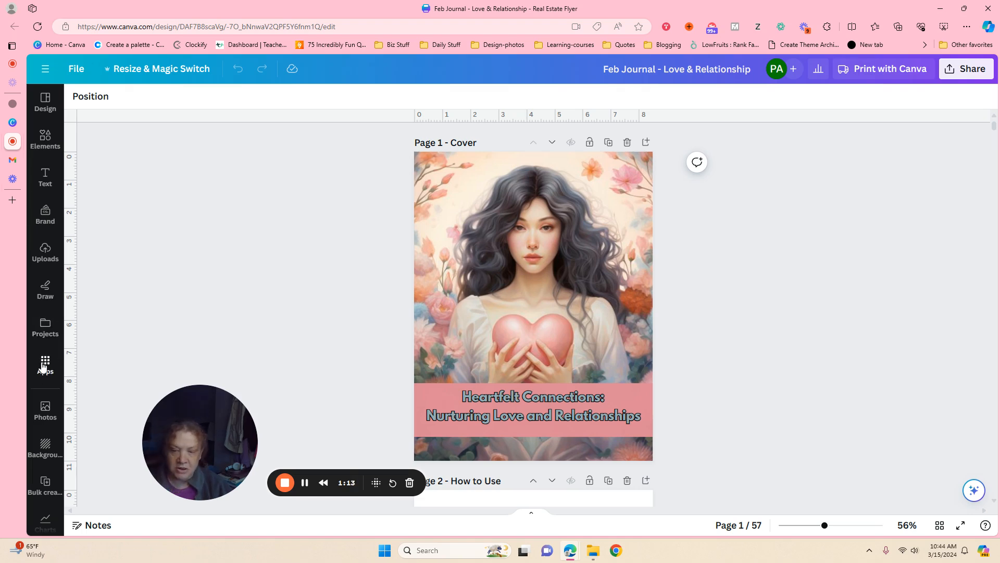
mouse_move(37, 164)
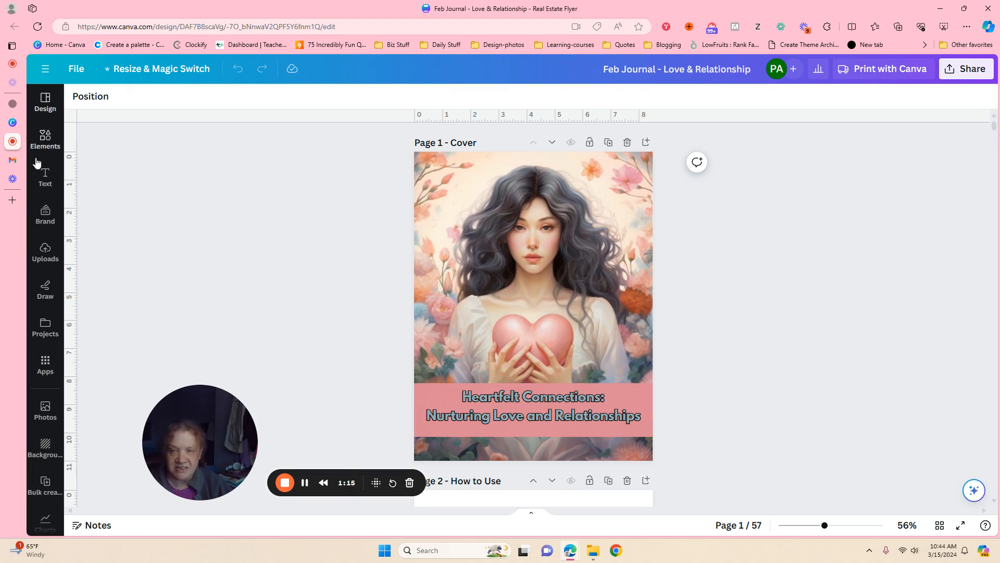
mouse_move(45, 328)
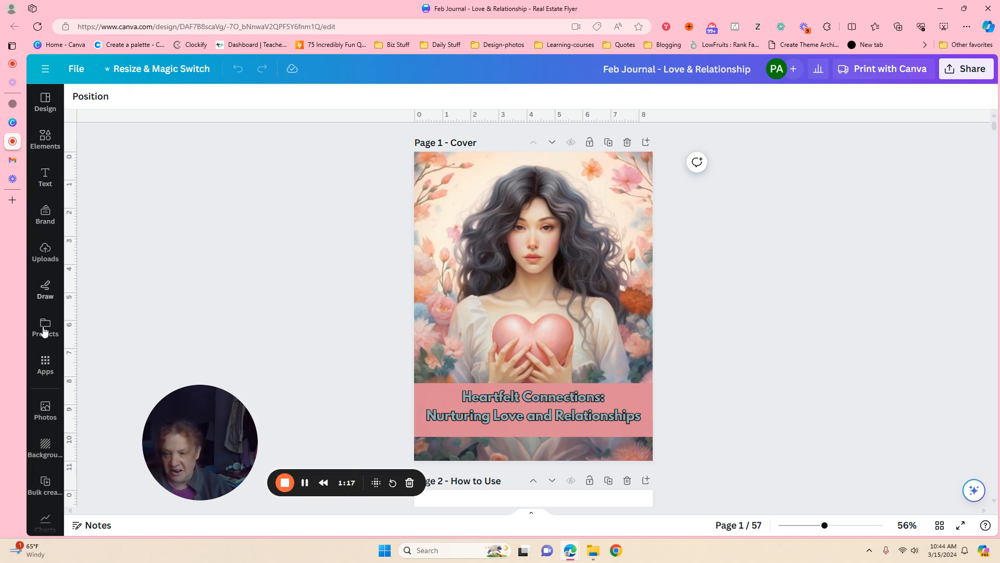
mouse_move(45, 367)
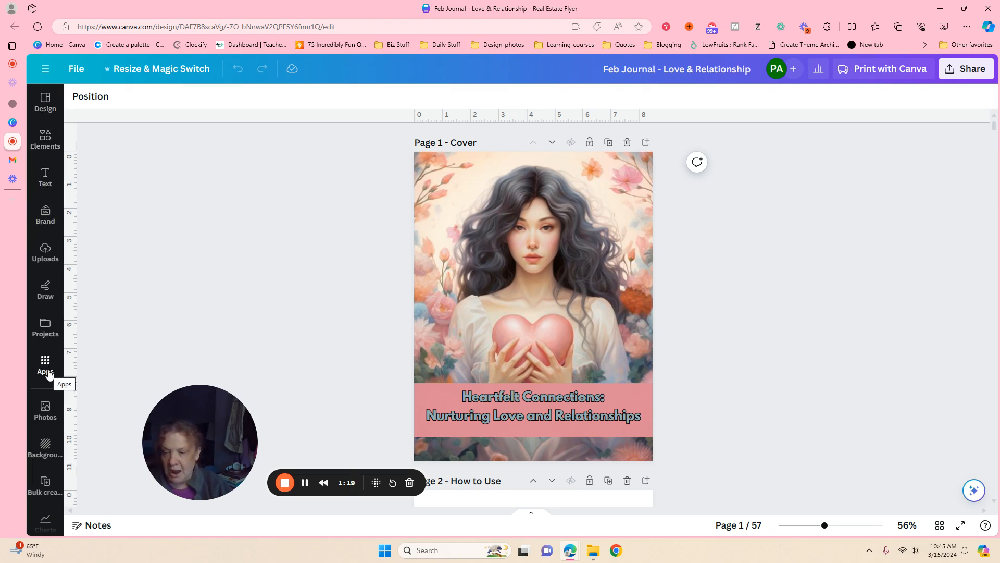
- Search the Canva apps panel for 'Design to Image' via the suggestion for 'De'
left_click(45, 363)
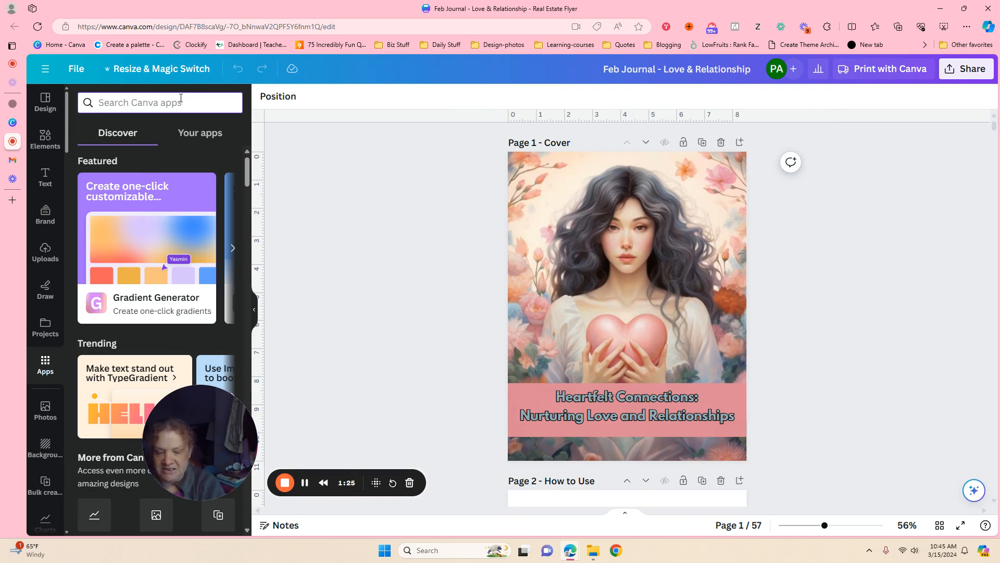
type("Design")
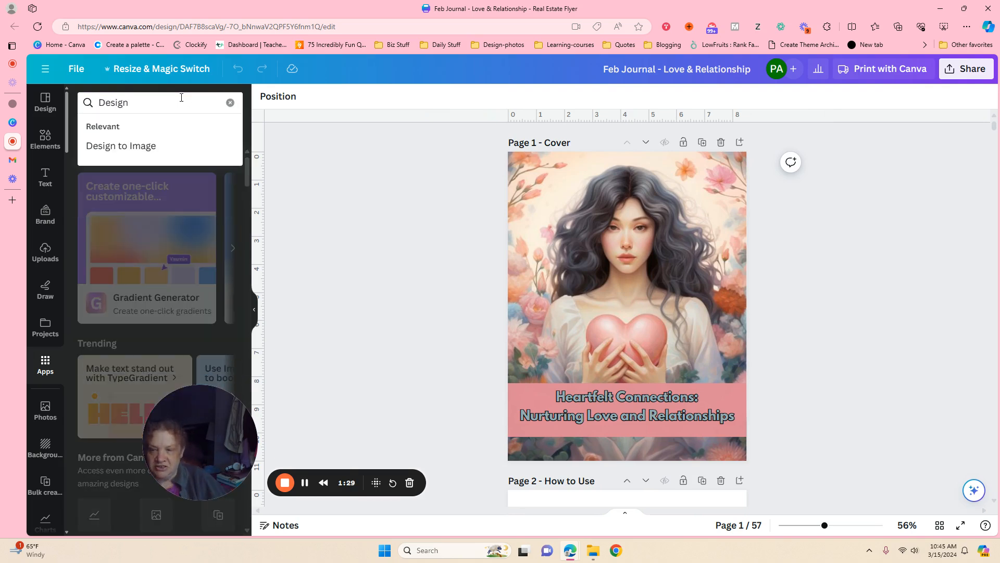
mouse_move(129, 154)
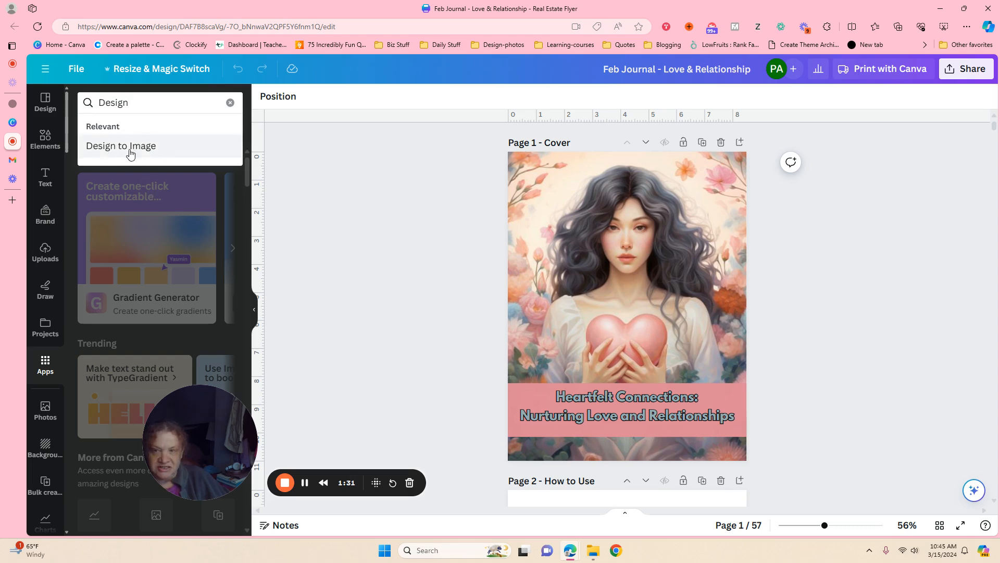
left_click(121, 145)
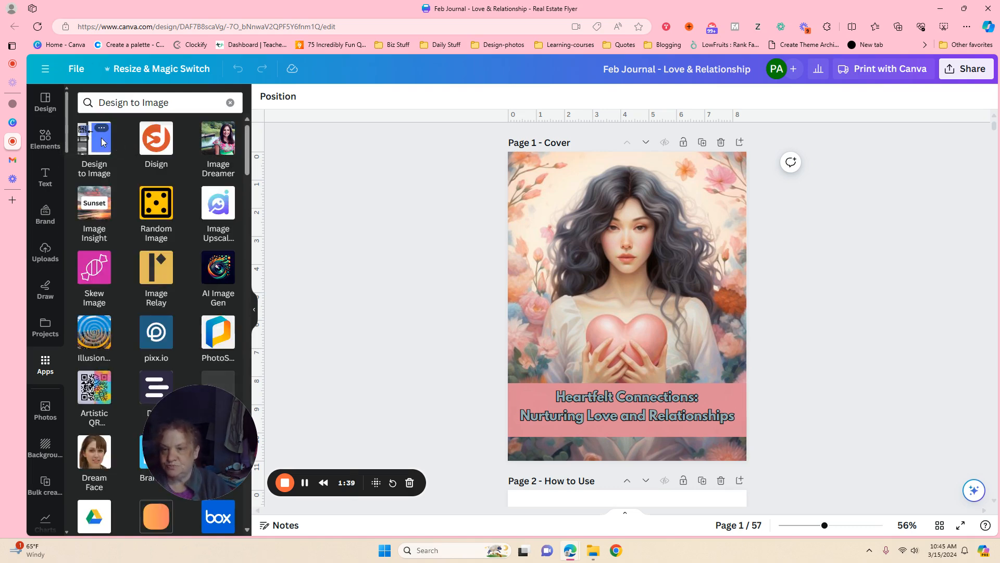
- View the Design to Image app's details page from the search results
left_click(93, 144)
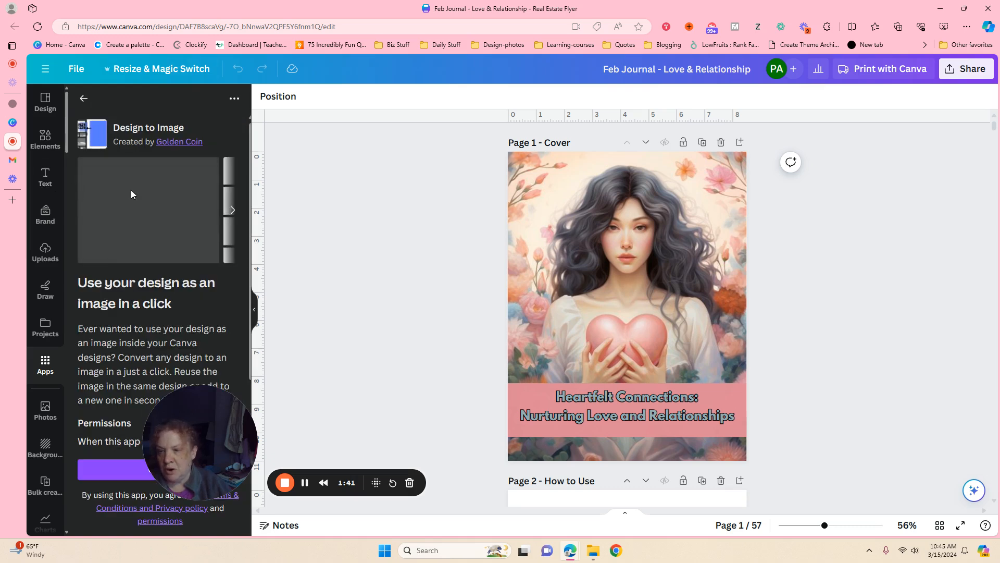
mouse_move(194, 162)
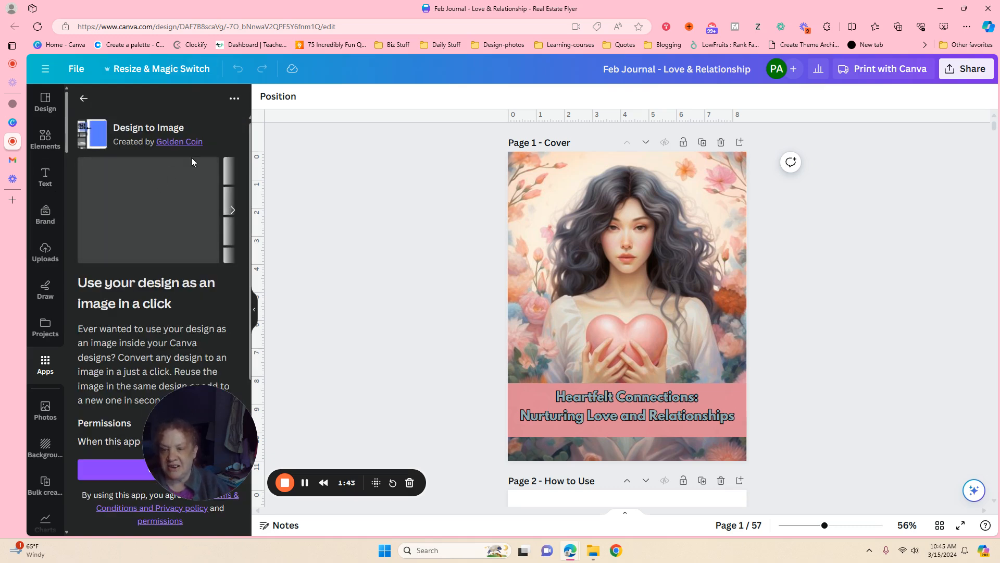
mouse_move(248, 260)
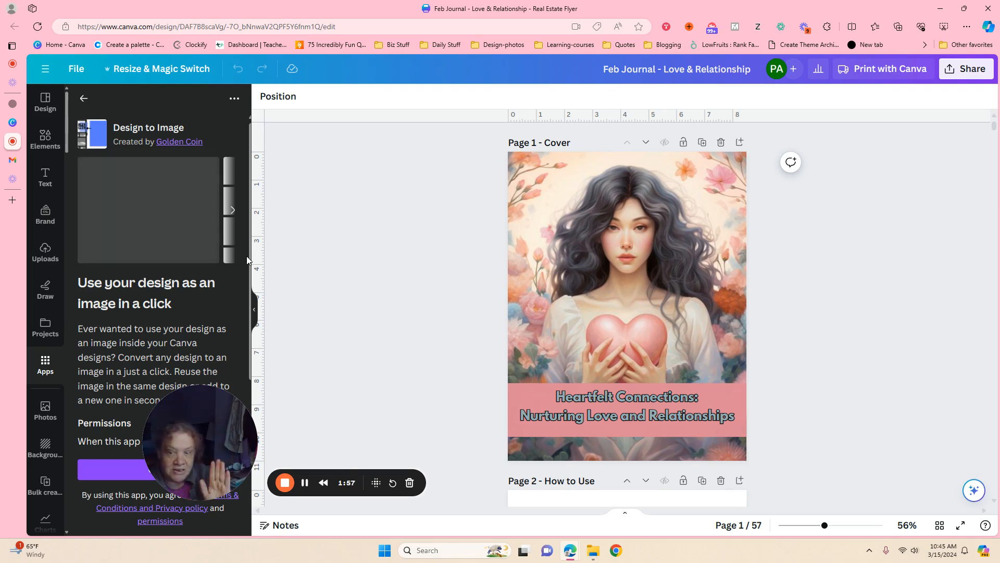
mouse_move(222, 214)
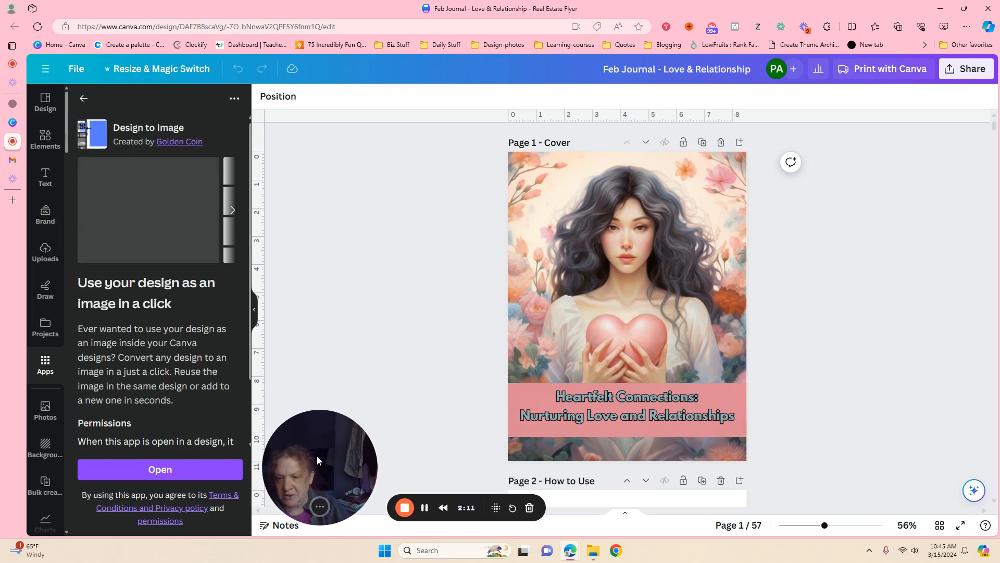
mouse_move(151, 435)
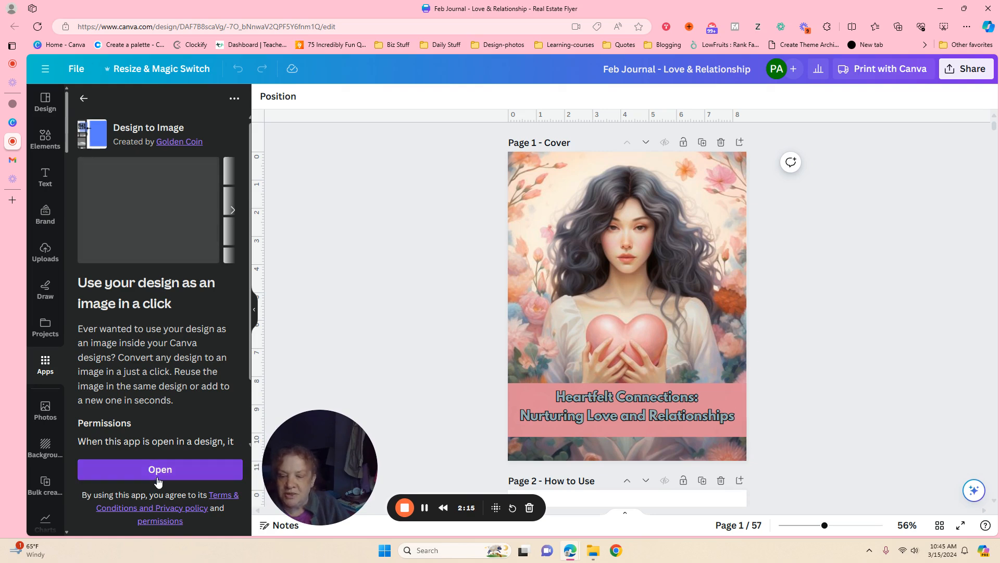
- Launch Design to Image, start Convert to image and keep PNG as the file type
left_click(160, 469)
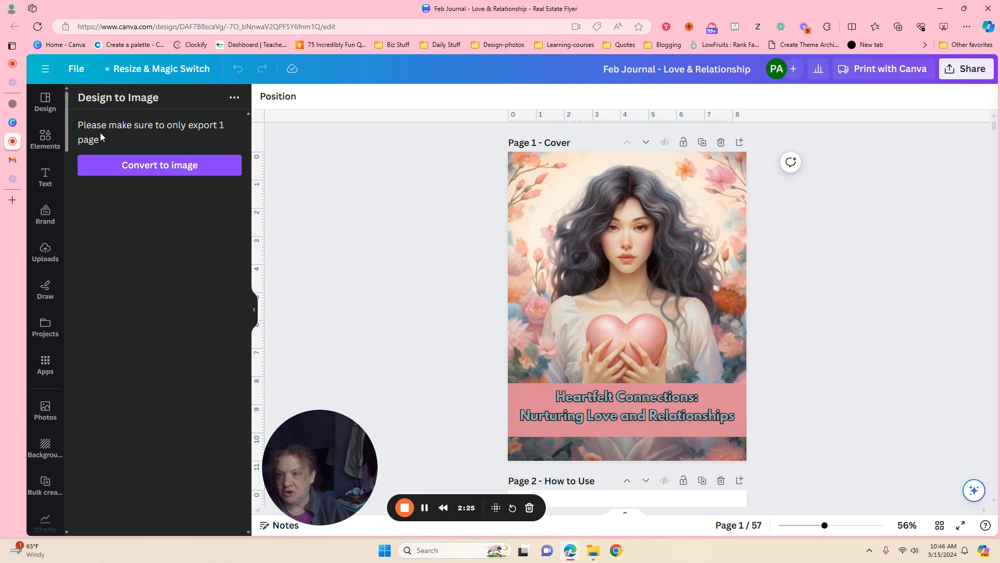
mouse_move(155, 143)
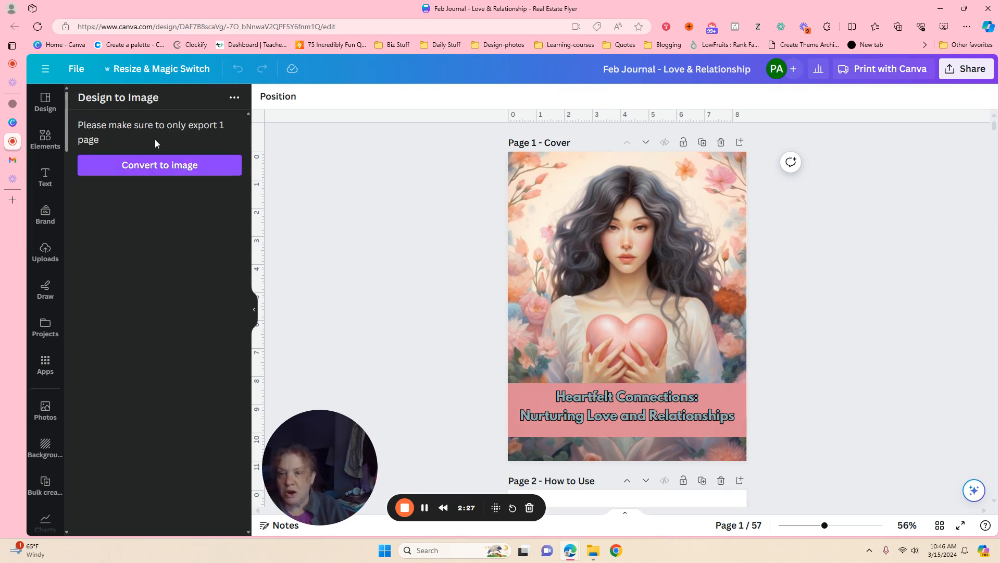
left_click(158, 165)
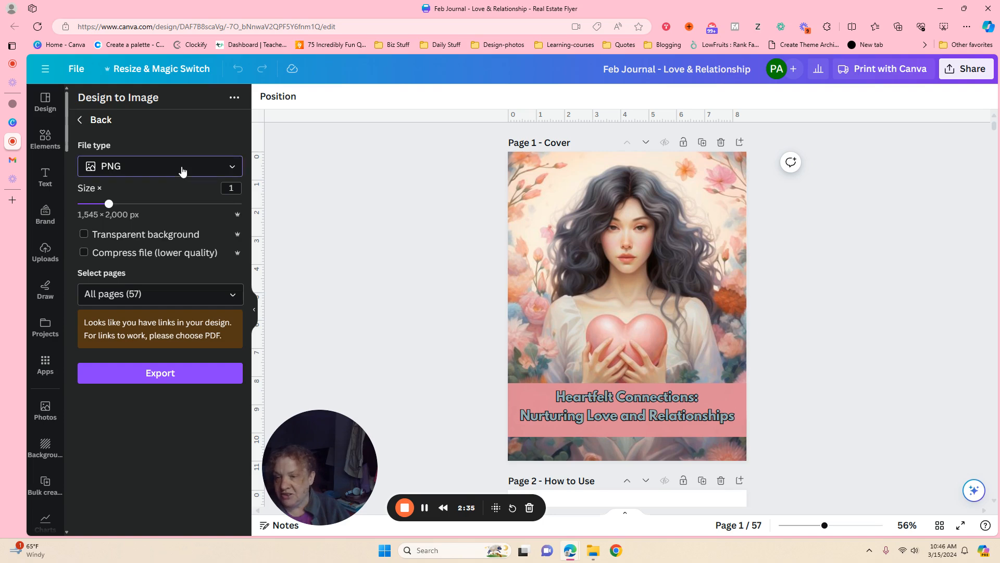
left_click(160, 165)
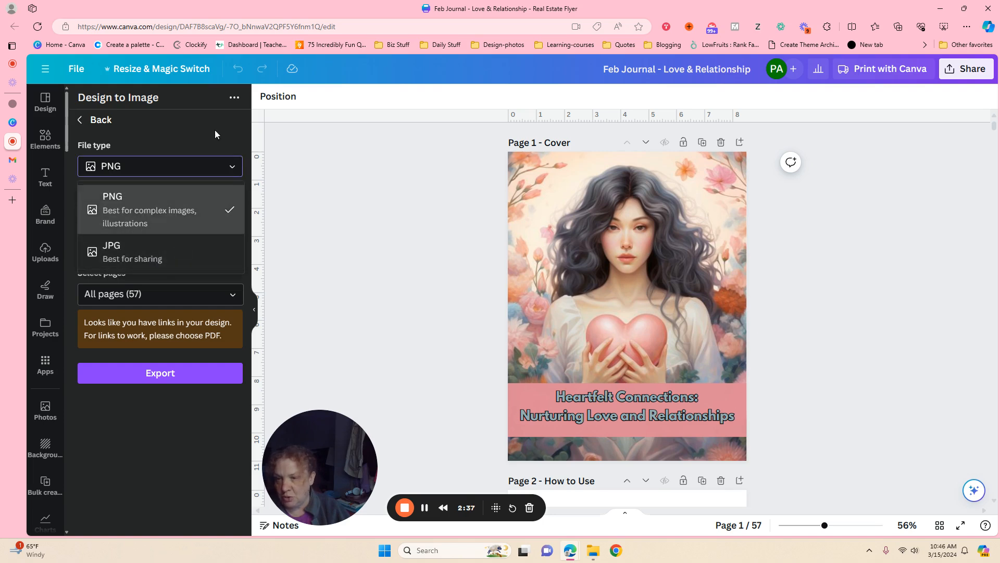
left_click(112, 196)
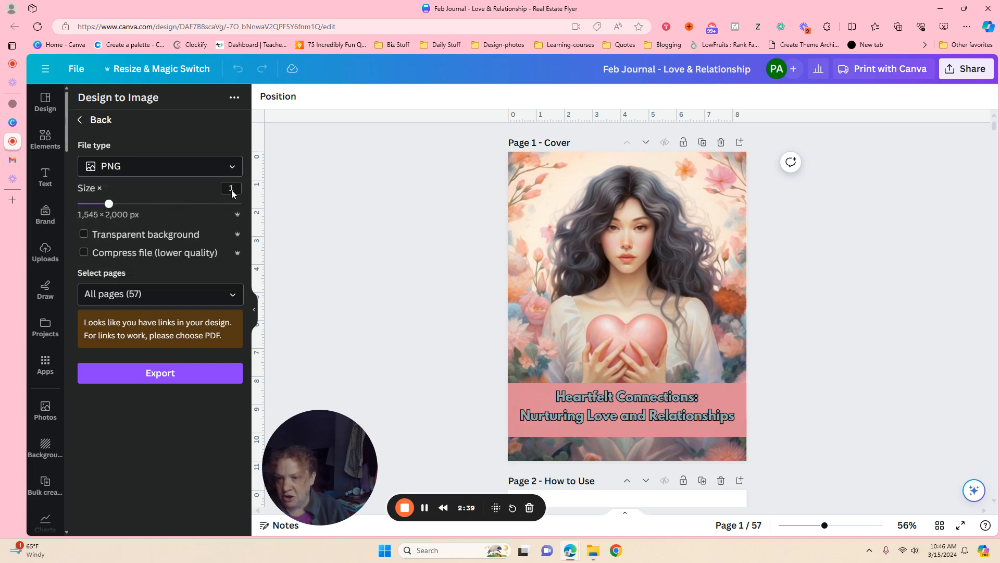
mouse_move(172, 209)
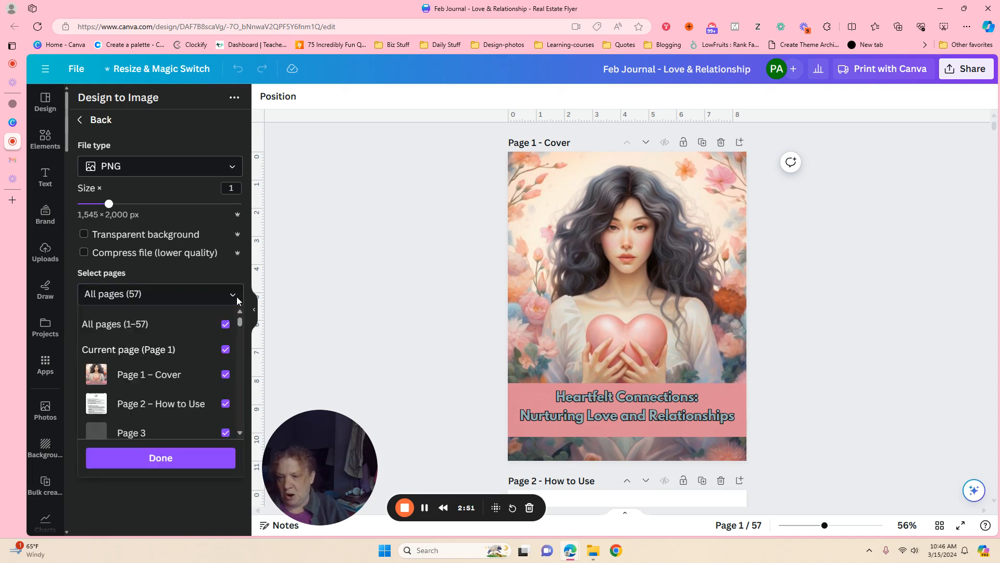
- Select only pages 1, 5 and 6 instead of all 57 and attempt the export
left_click(225, 324)
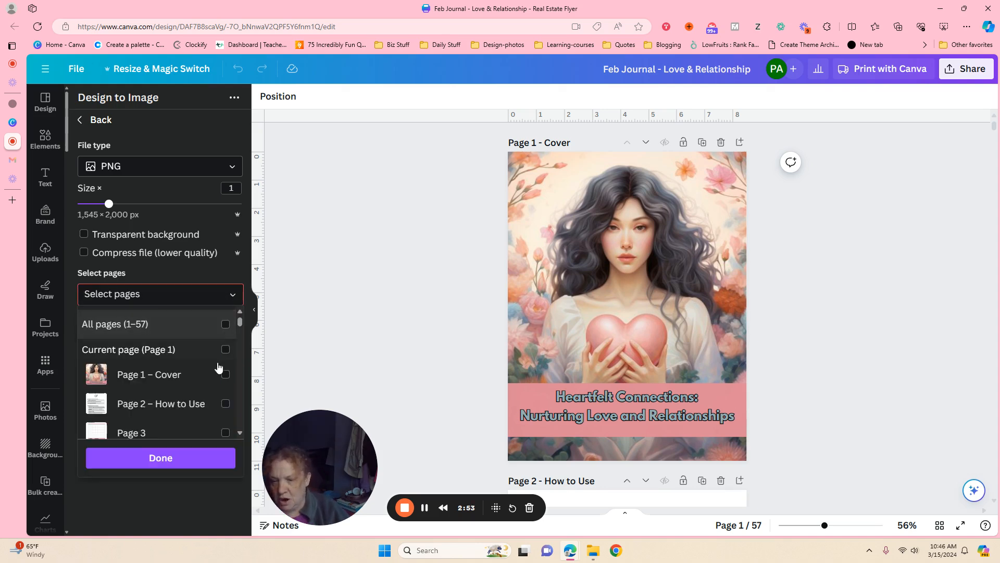
left_click(225, 349)
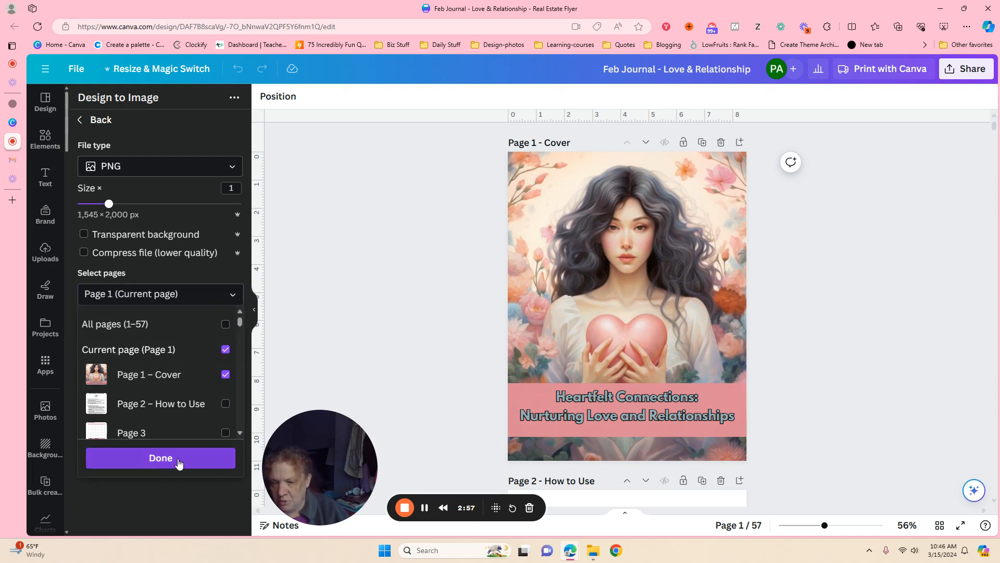
mouse_move(223, 400)
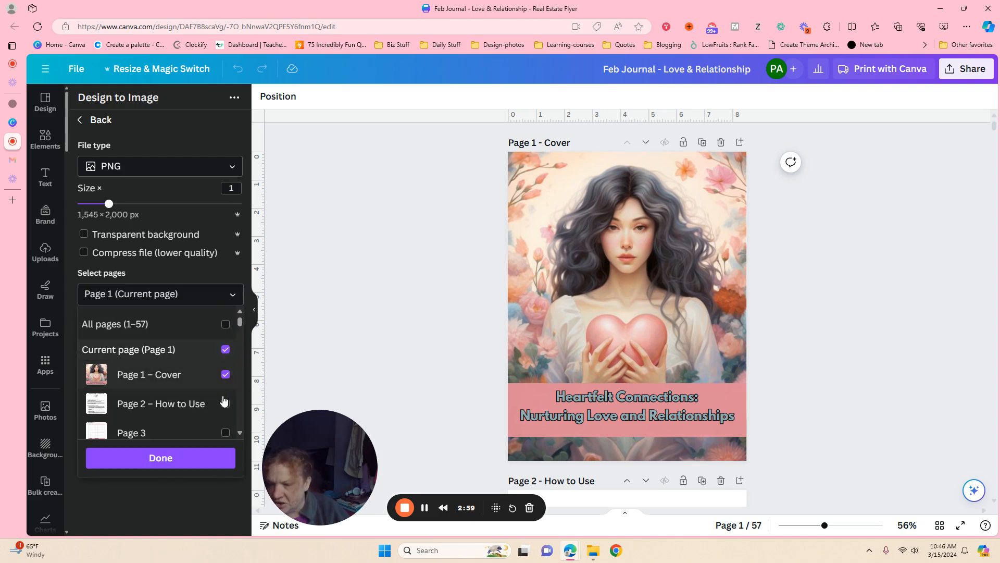
left_click(225, 403)
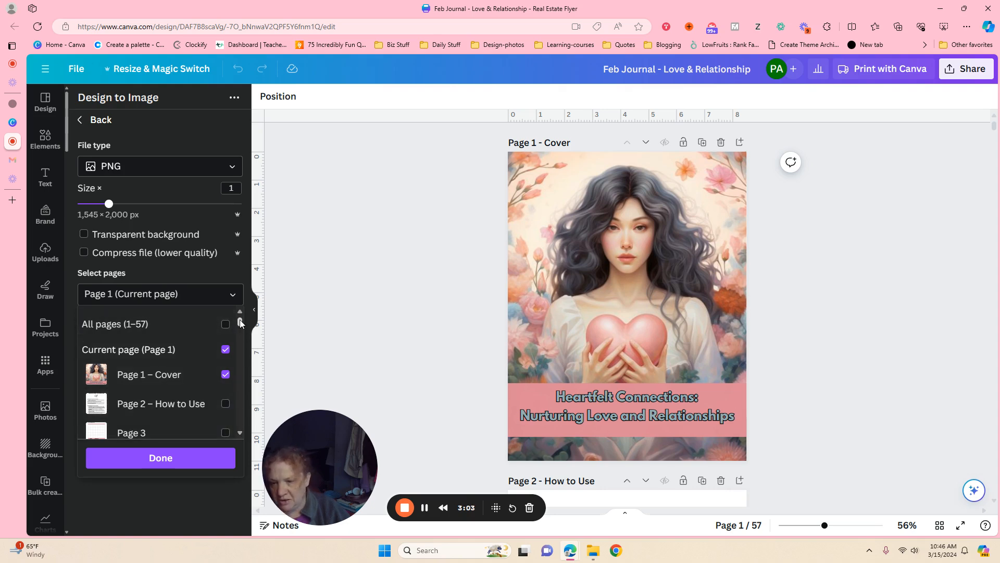
scroll("down", 3)
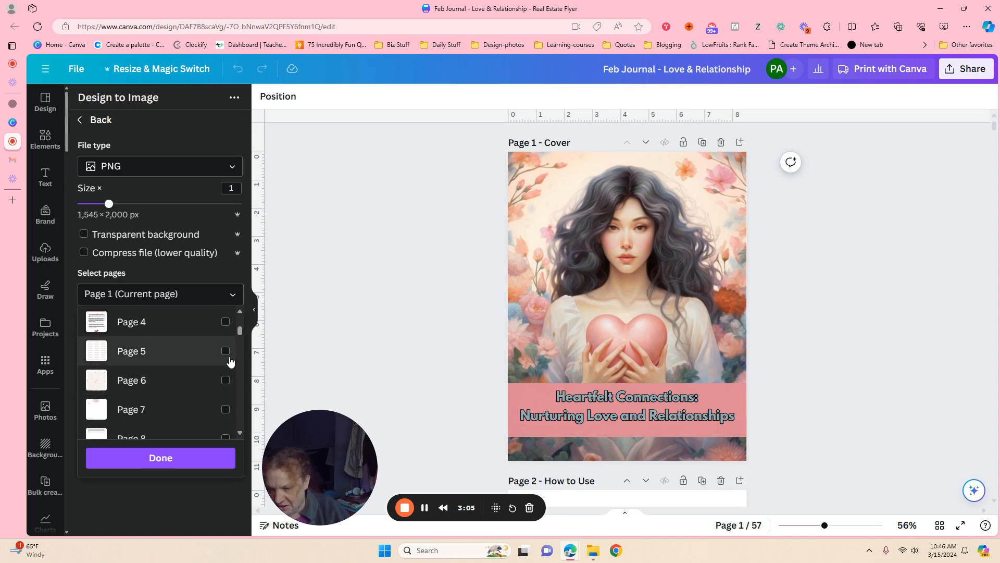
left_click(225, 351)
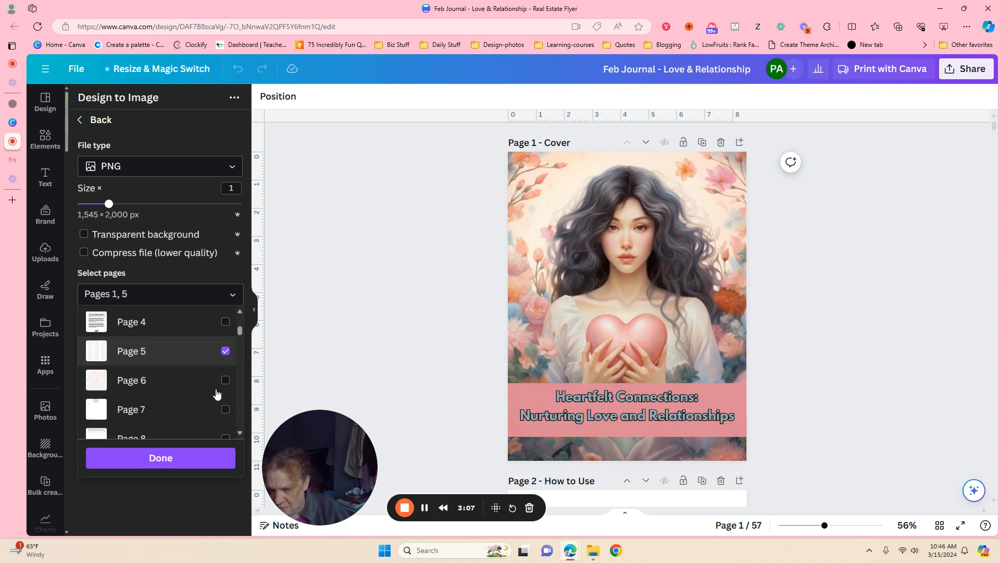
left_click(225, 380)
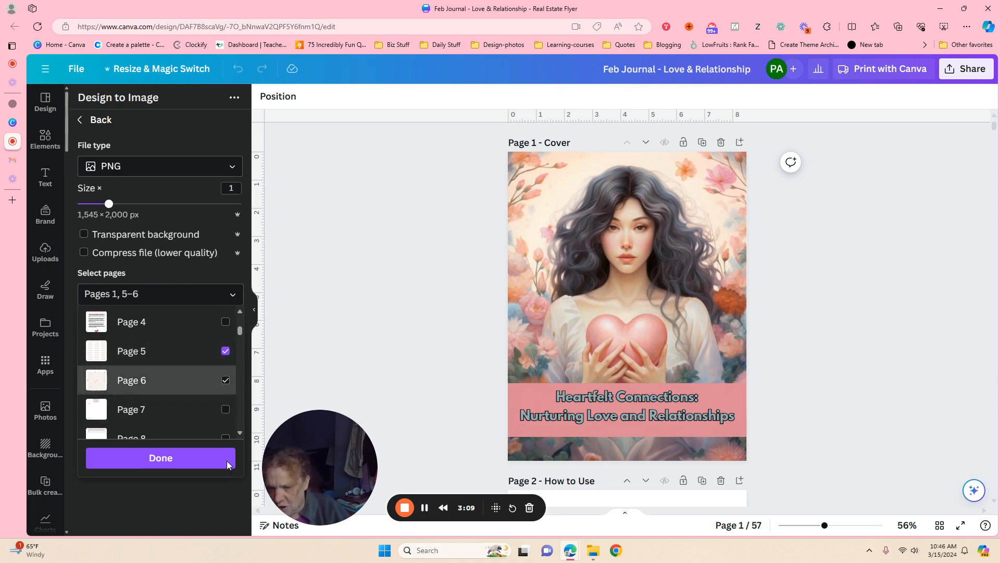
left_click(160, 457)
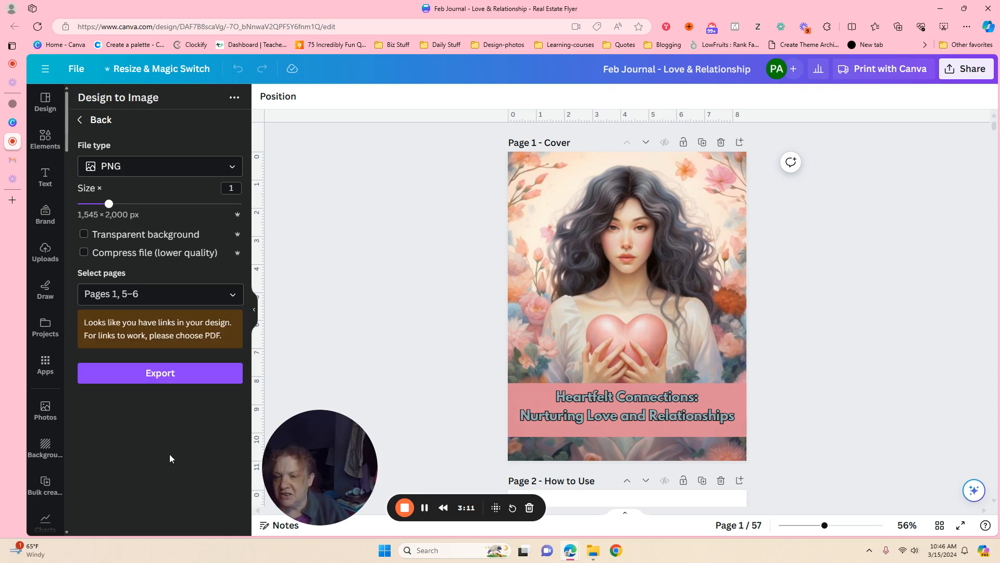
mouse_move(104, 326)
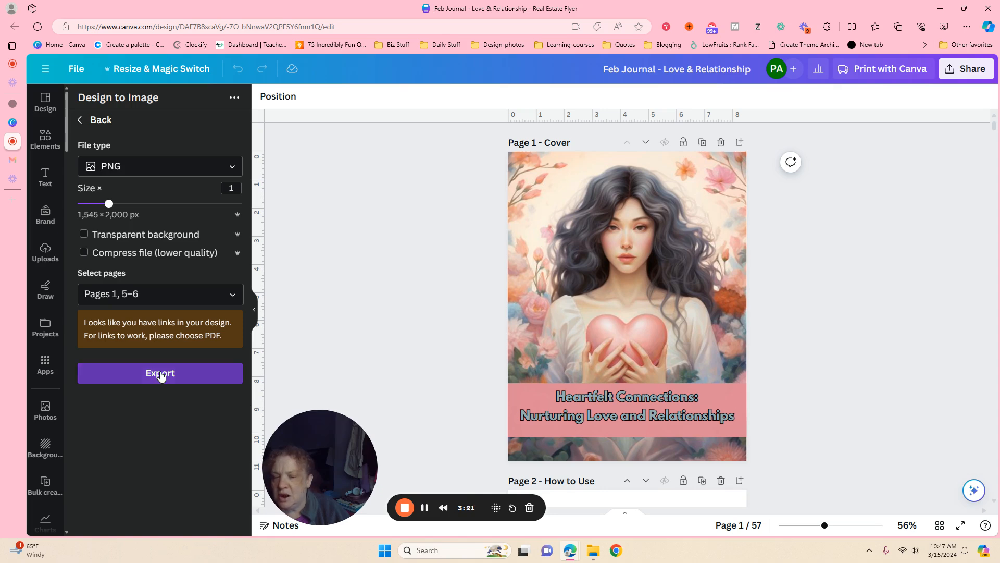
left_click(160, 373)
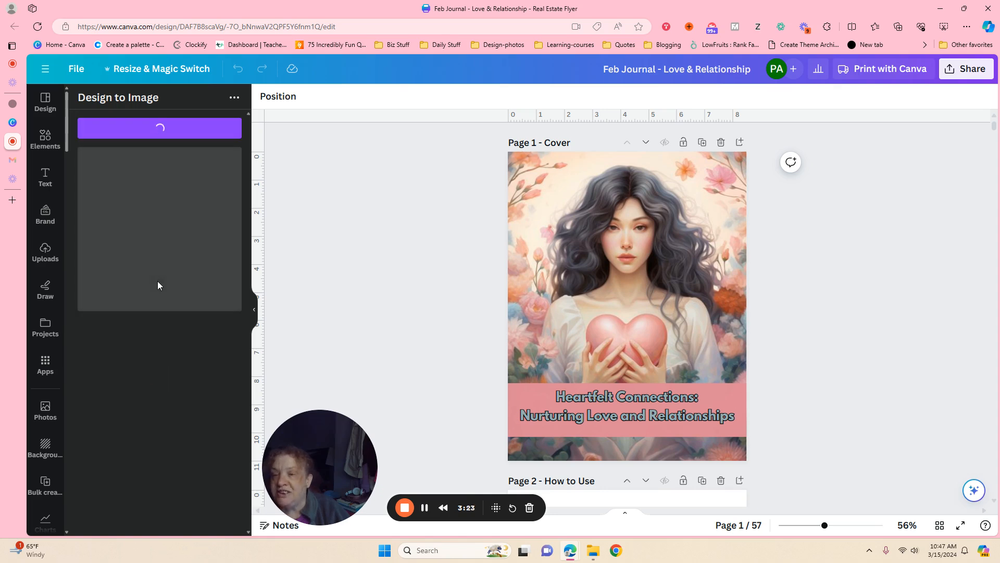
mouse_move(162, 388)
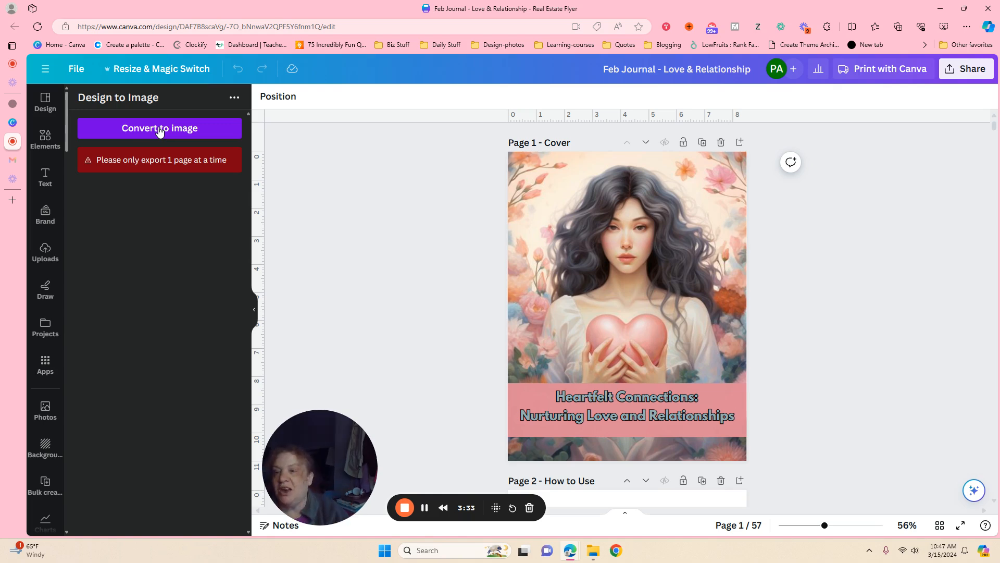
- Export only the current Page 1 cover as a PNG to Uploads
left_click(158, 128)
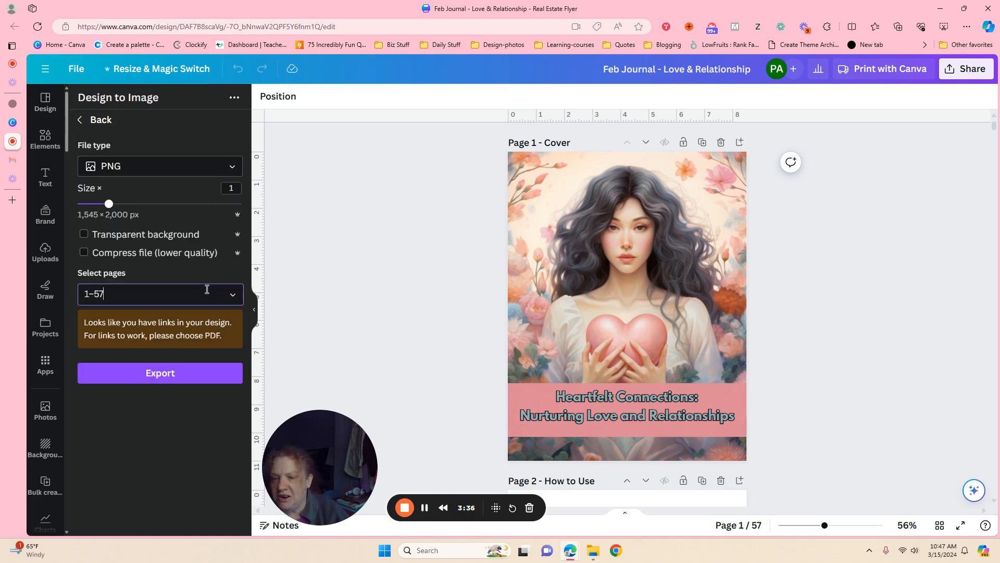
left_click(159, 294)
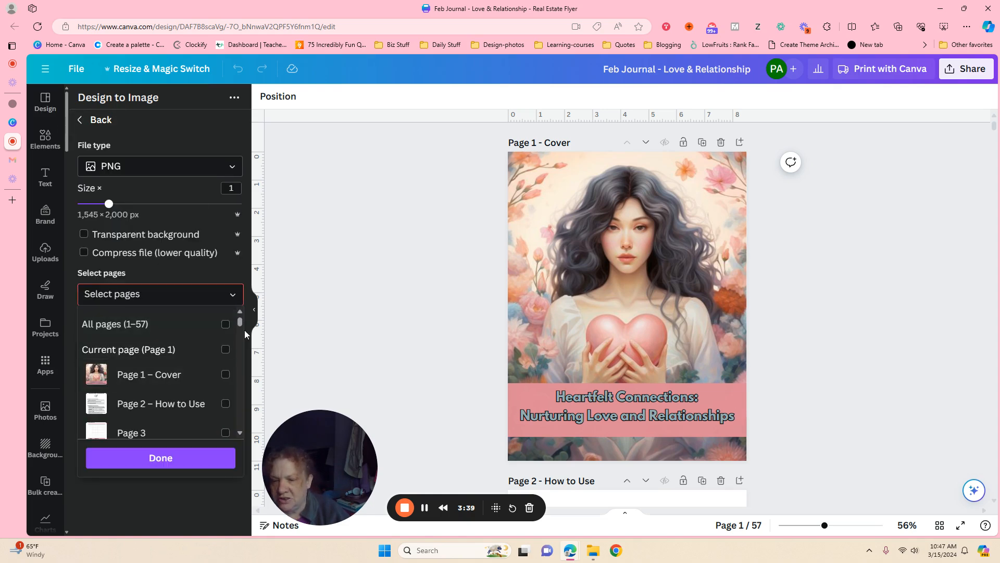
left_click(225, 349)
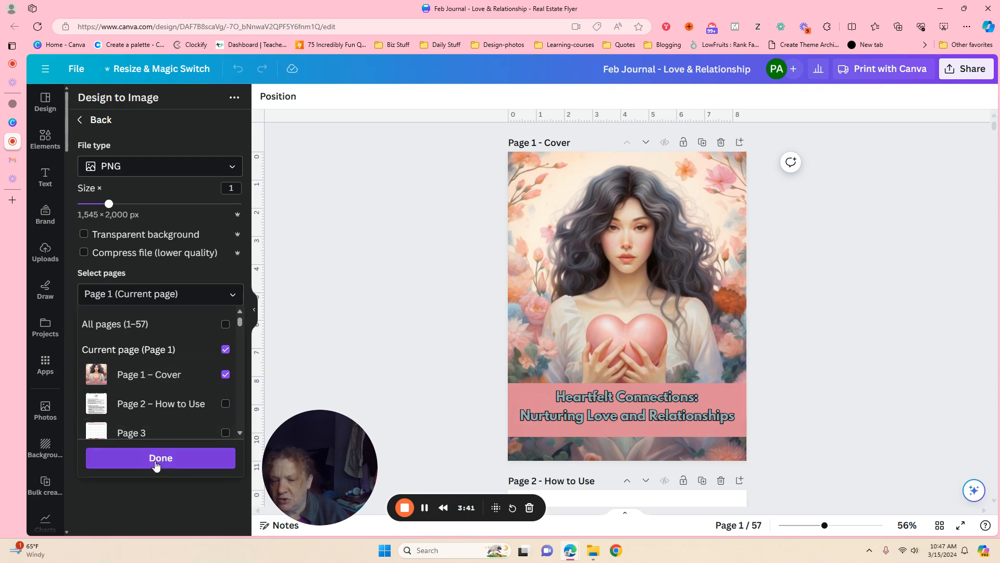
left_click(161, 458)
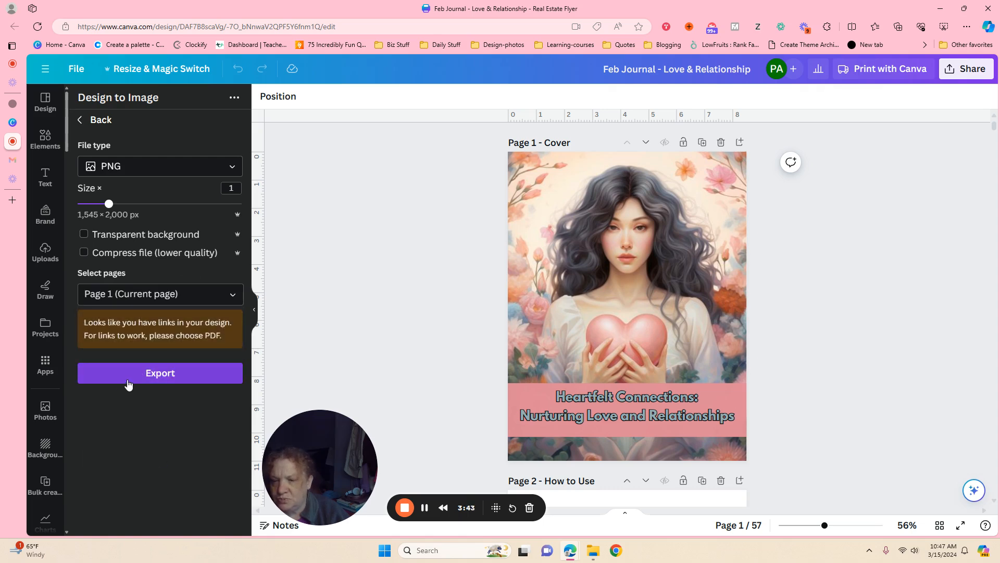
left_click(159, 373)
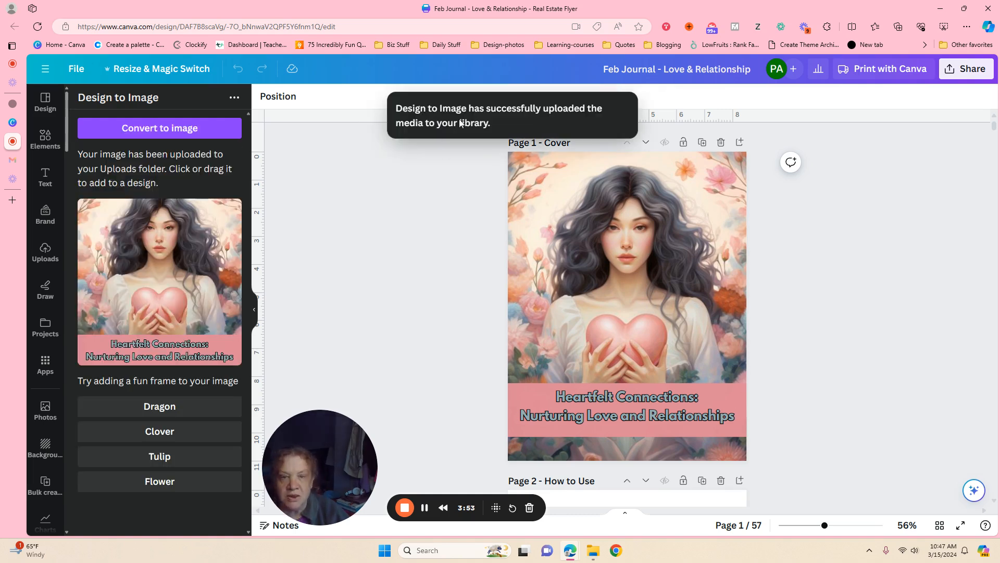
mouse_move(360, 185)
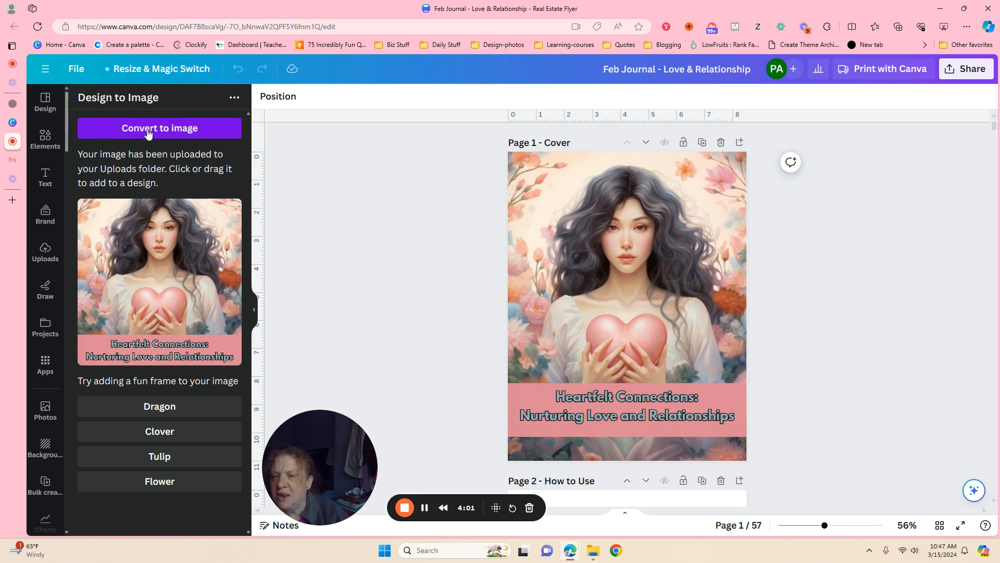
- Export only Page 5, the checklist page, as a PNG to Uploads
left_click(159, 129)
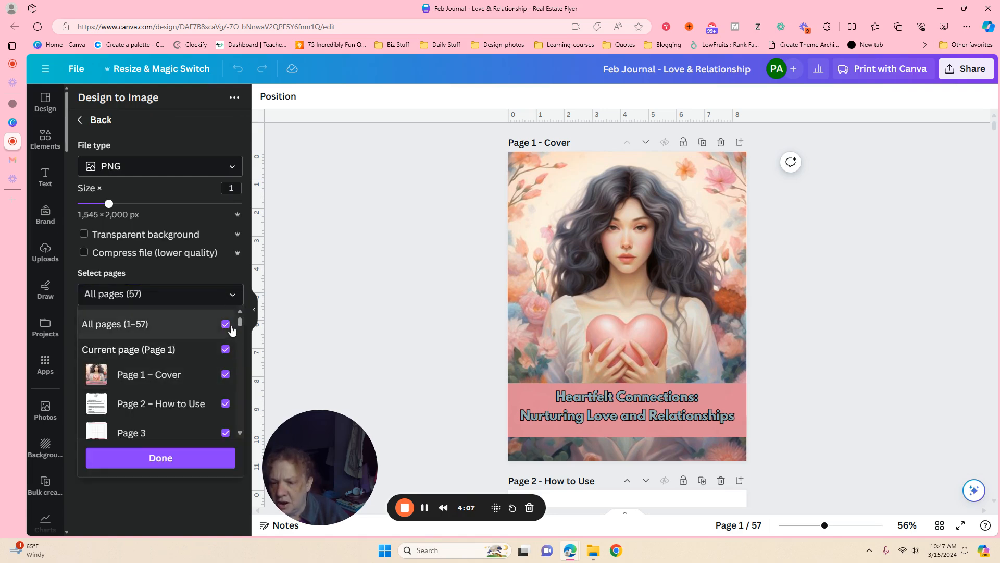
left_click(226, 323)
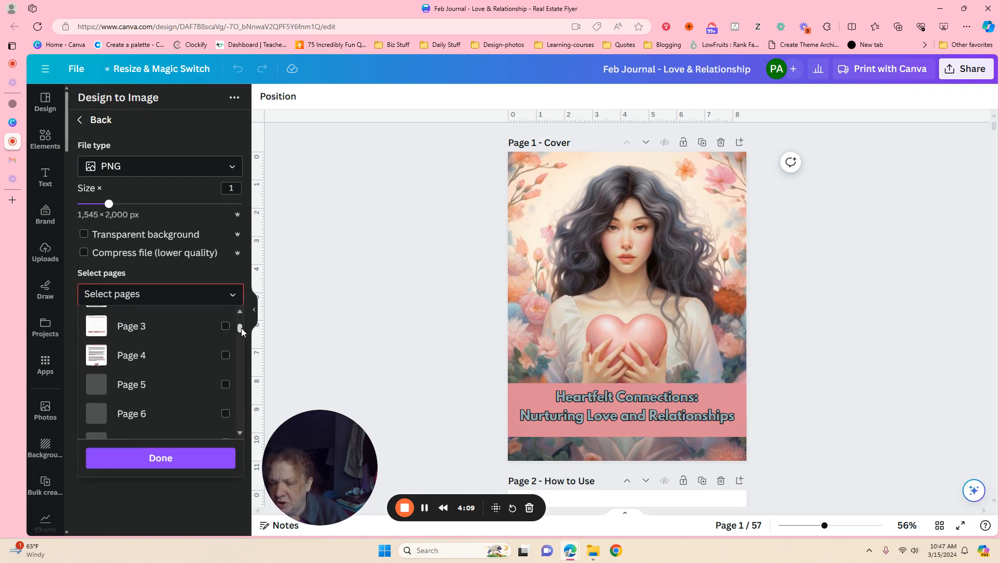
scroll("up", 3)
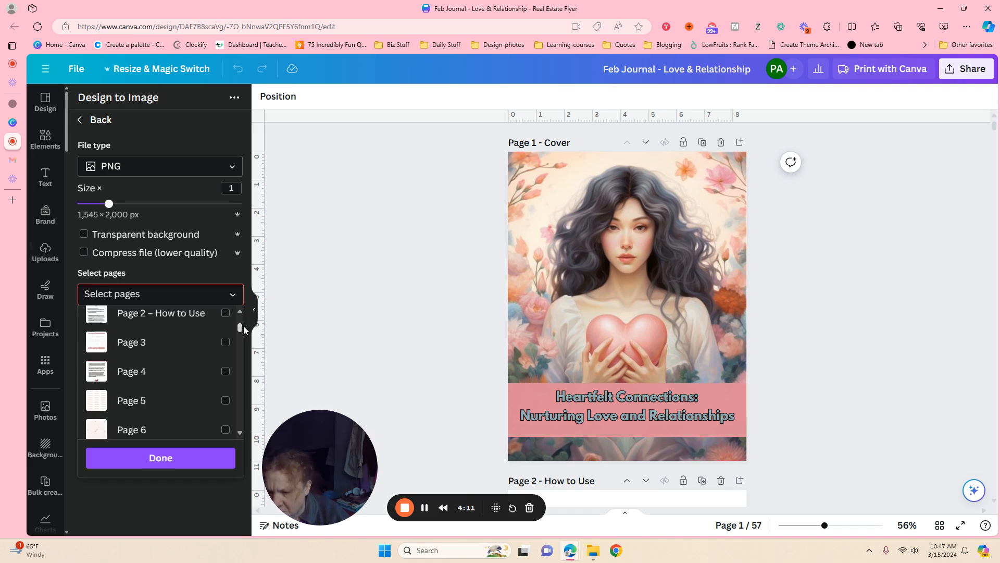
left_click(225, 400)
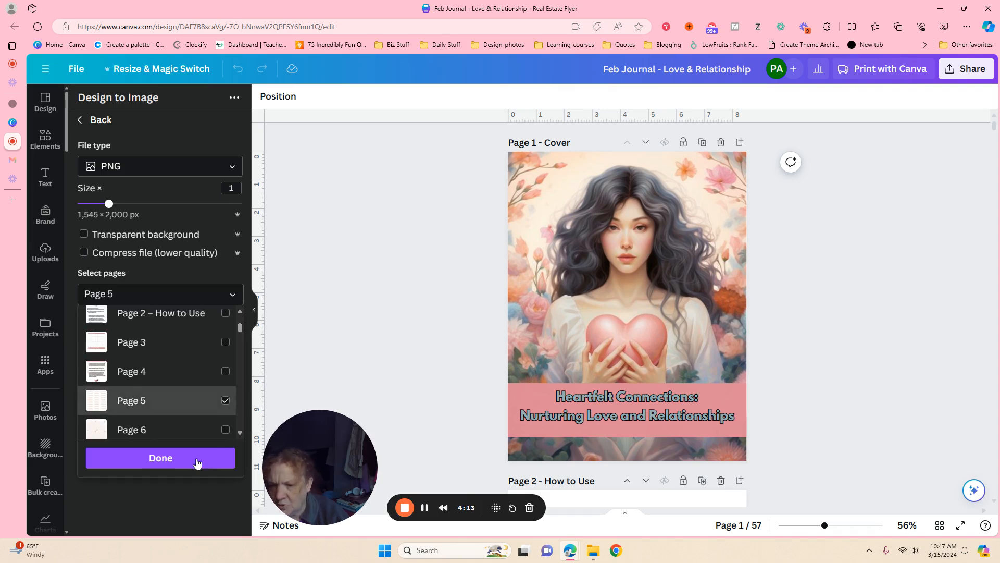
left_click(160, 458)
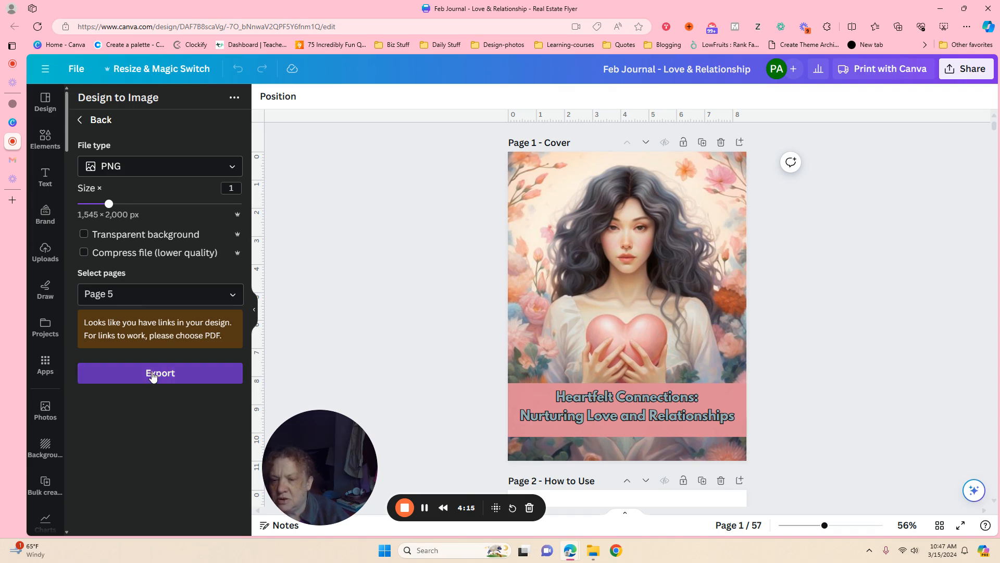
left_click(159, 373)
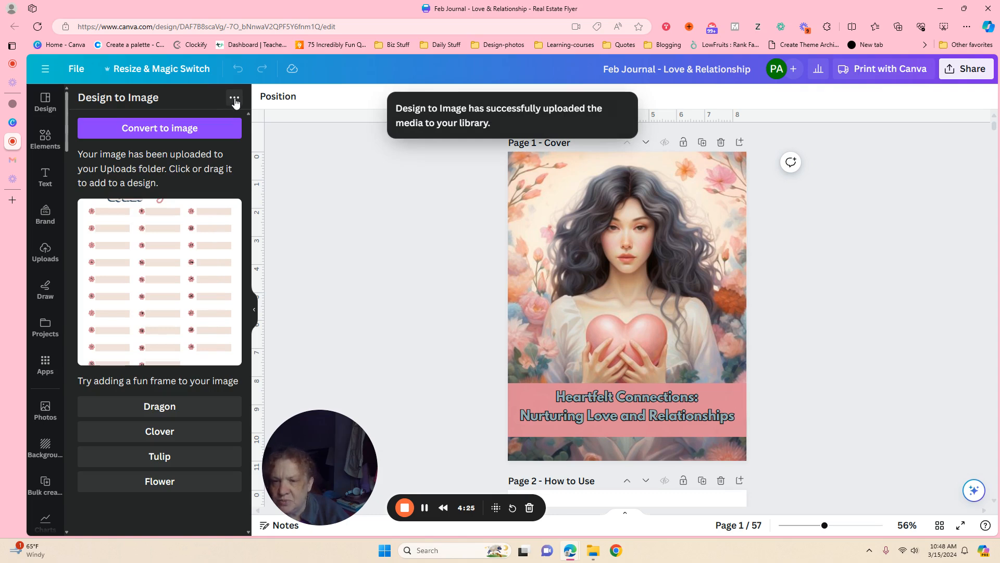
- Export only Page 10 as a PNG with Transparent background turned off
left_click(234, 98)
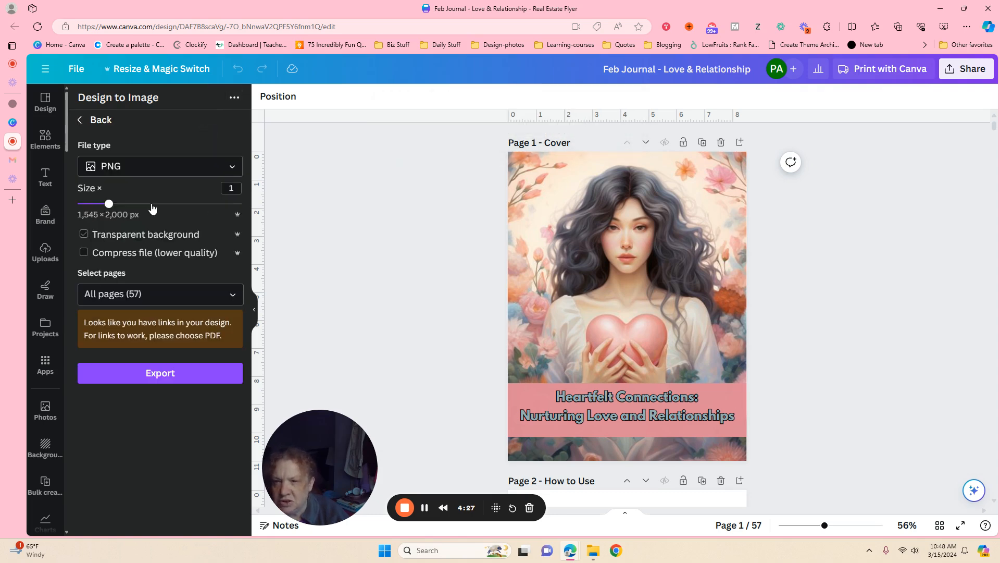
left_click(83, 234)
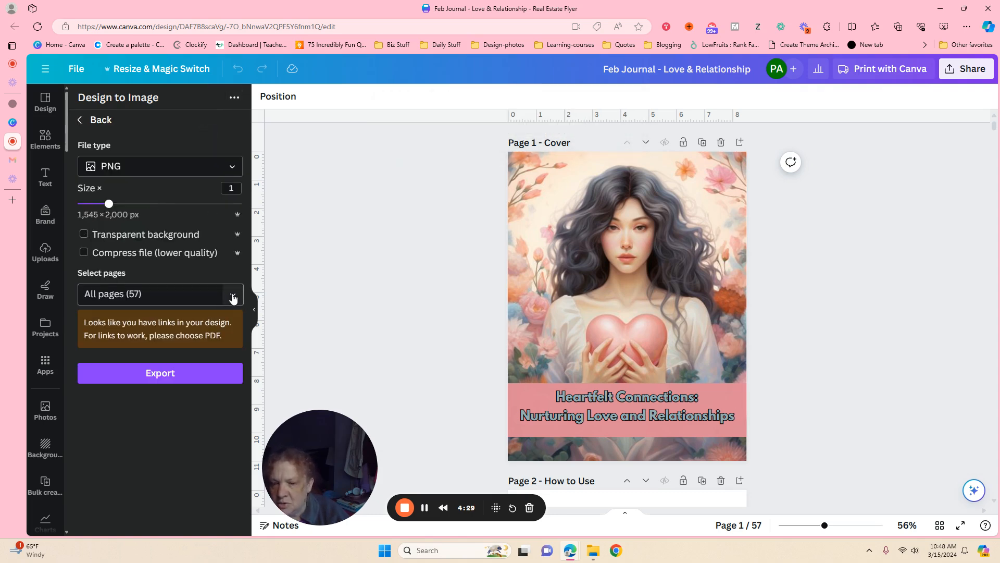
left_click(232, 294)
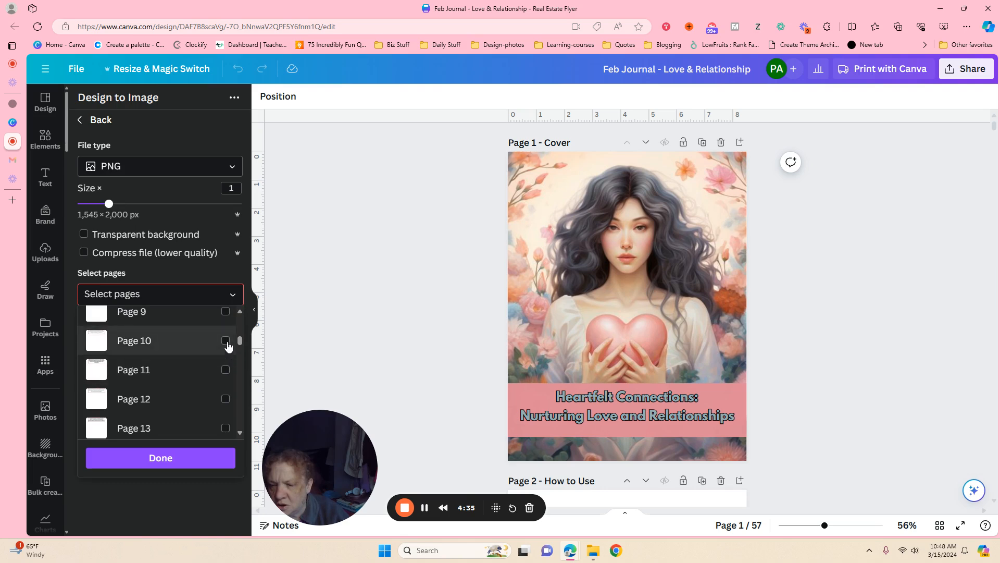
left_click(225, 340)
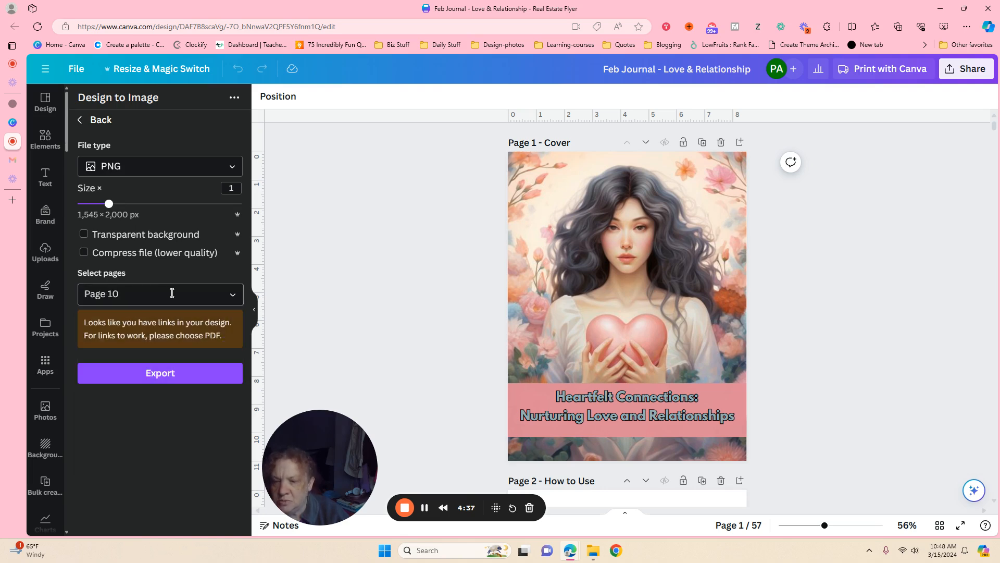
left_click(161, 373)
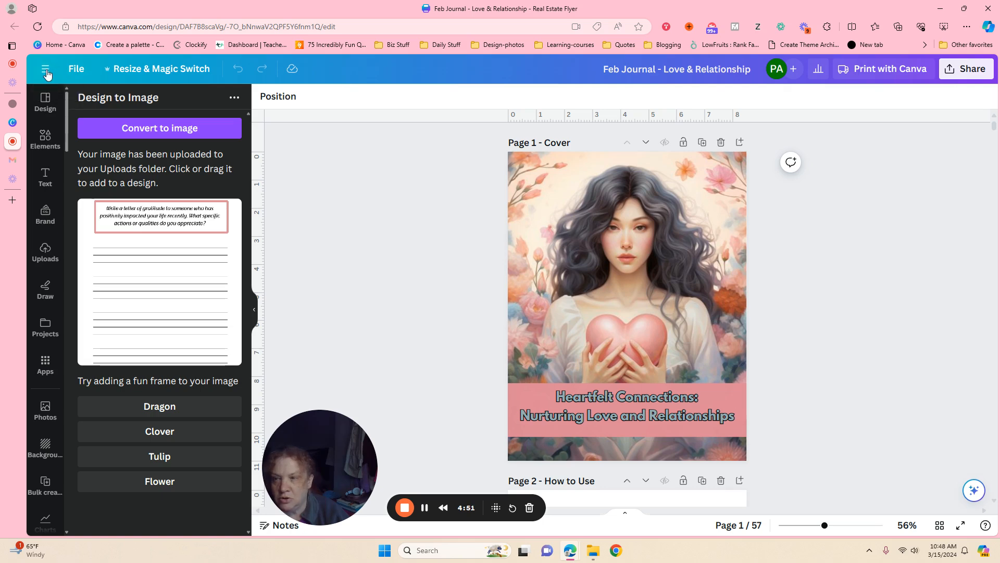
- Navigate up to the Digital Products folder and start creating a new design
left_click(45, 68)
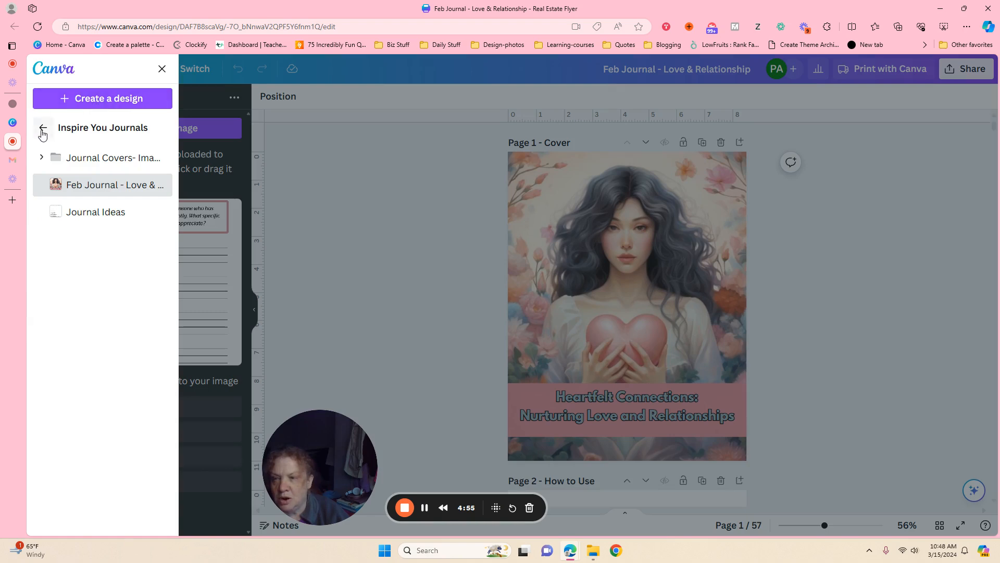
left_click(42, 128)
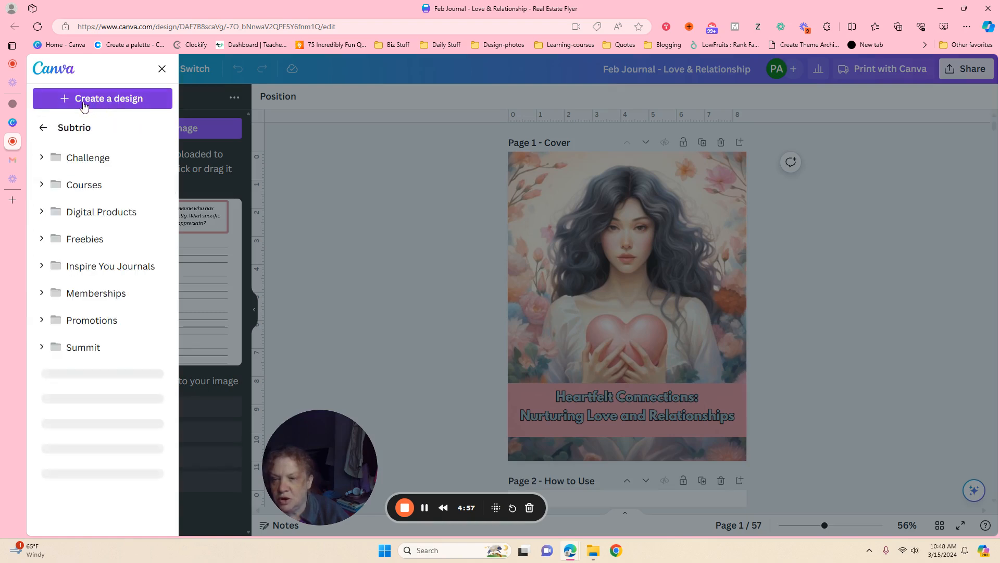
left_click(101, 211)
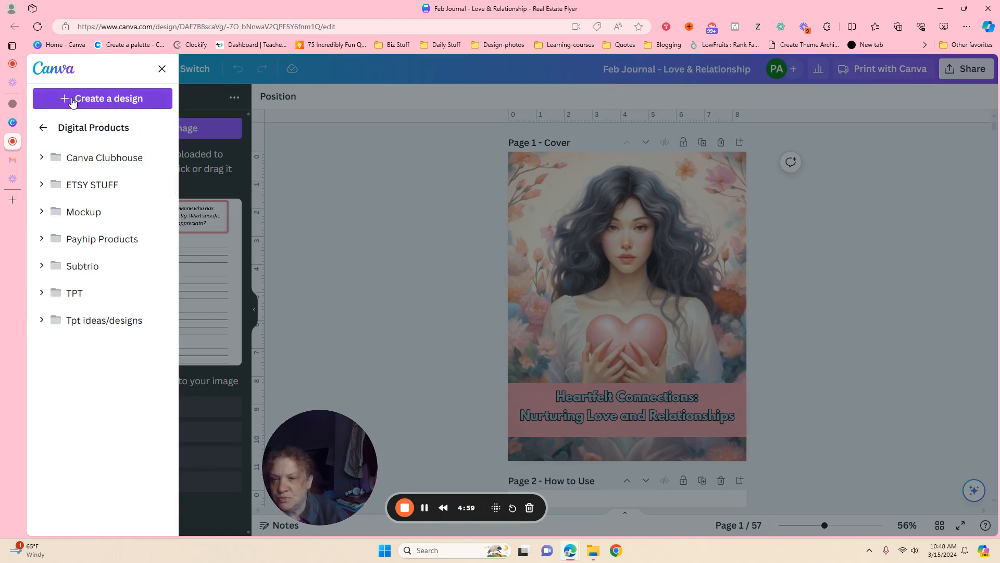
left_click(102, 98)
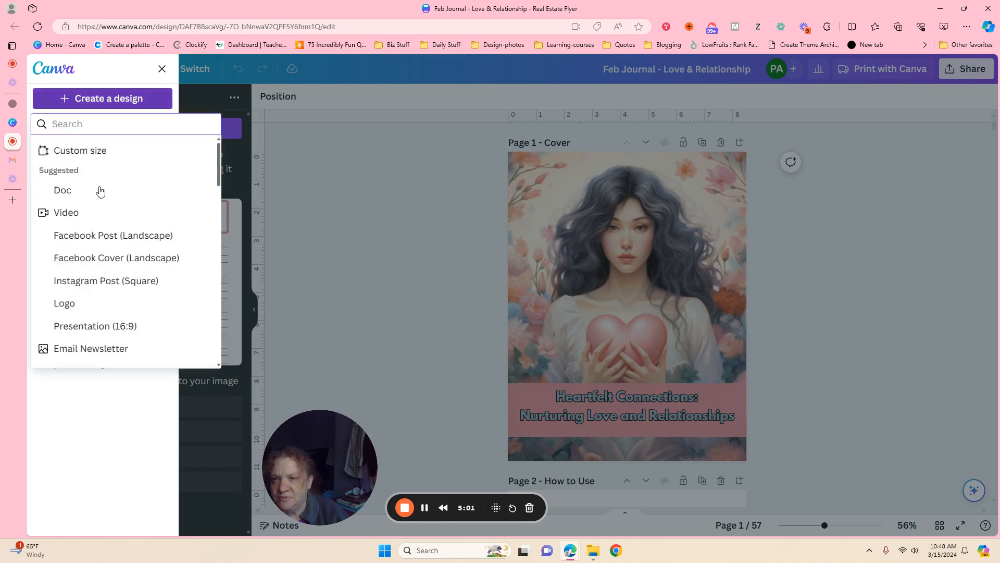
mouse_move(168, 223)
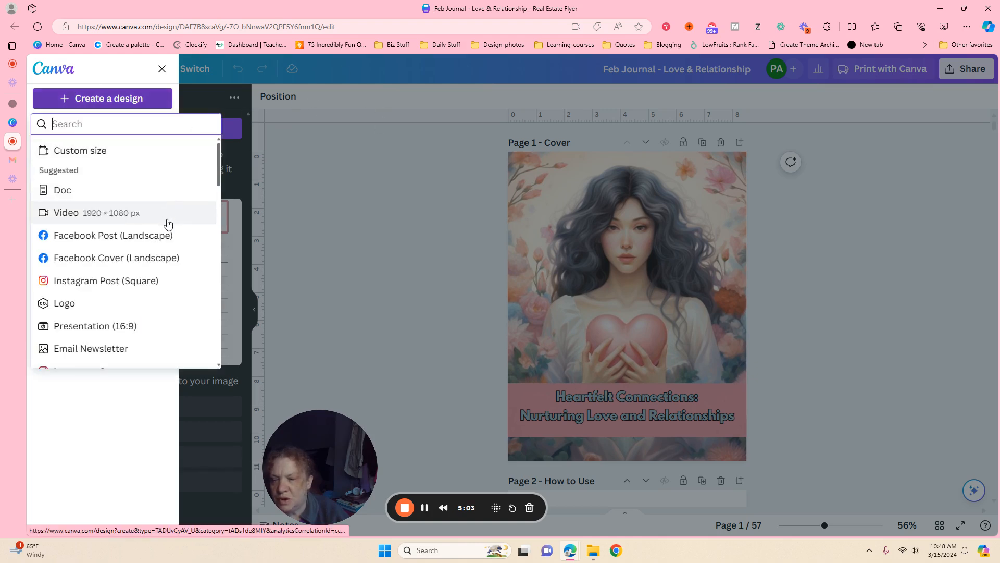
mouse_move(109, 257)
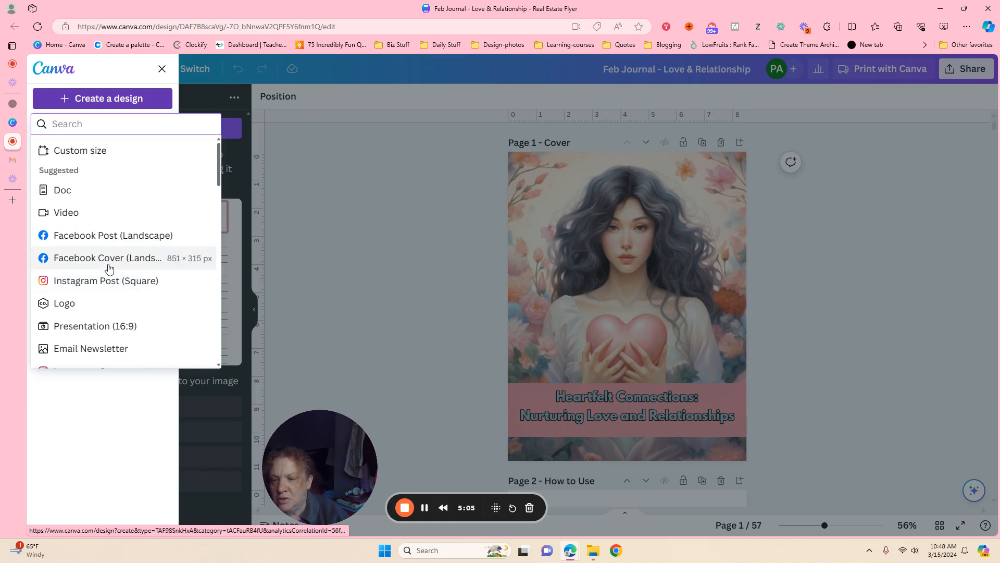
mouse_move(443, 195)
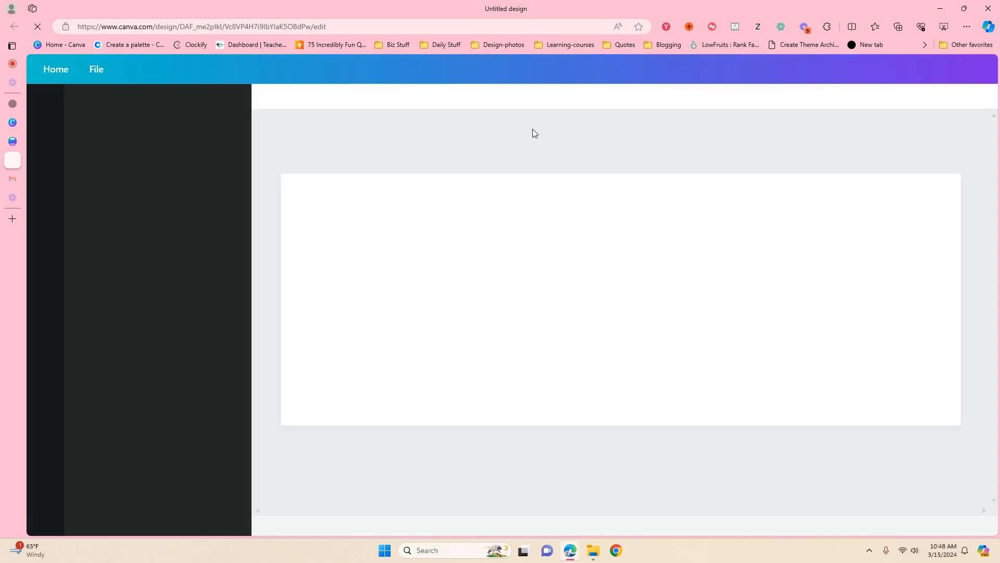
- Switch browser tabs to the newly opened blank Facebook Post editor
left_click(11, 45)
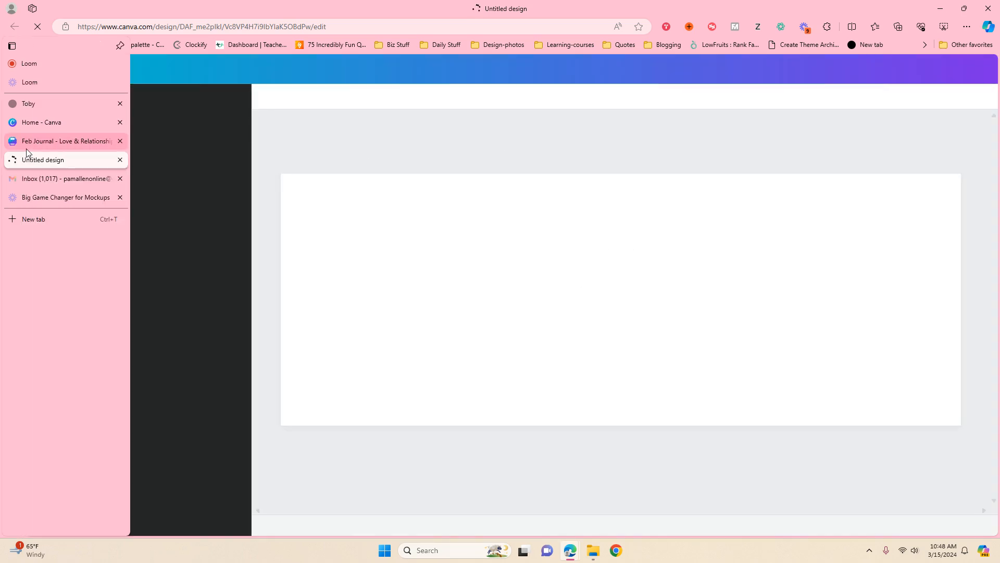
left_click(63, 140)
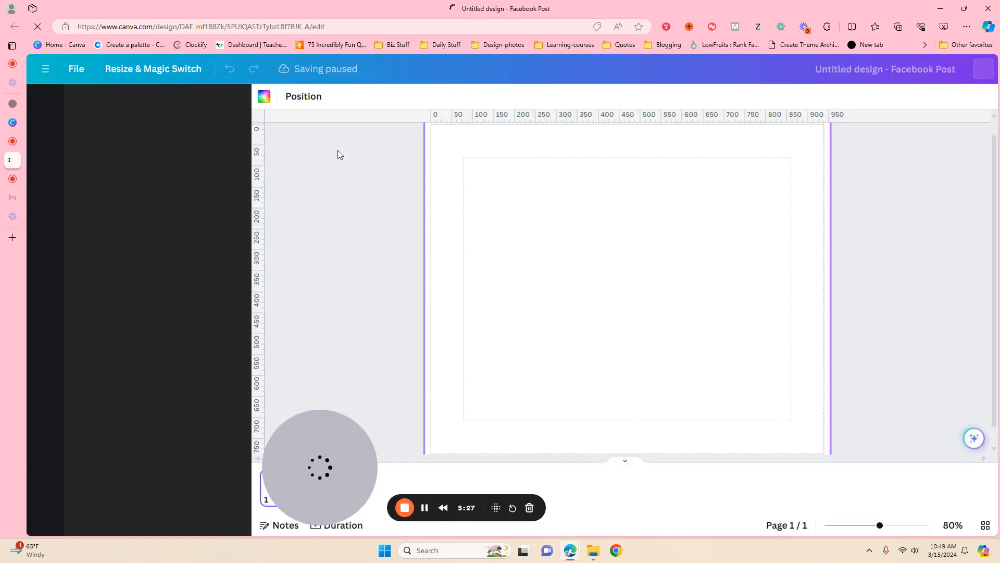
left_click(44, 103)
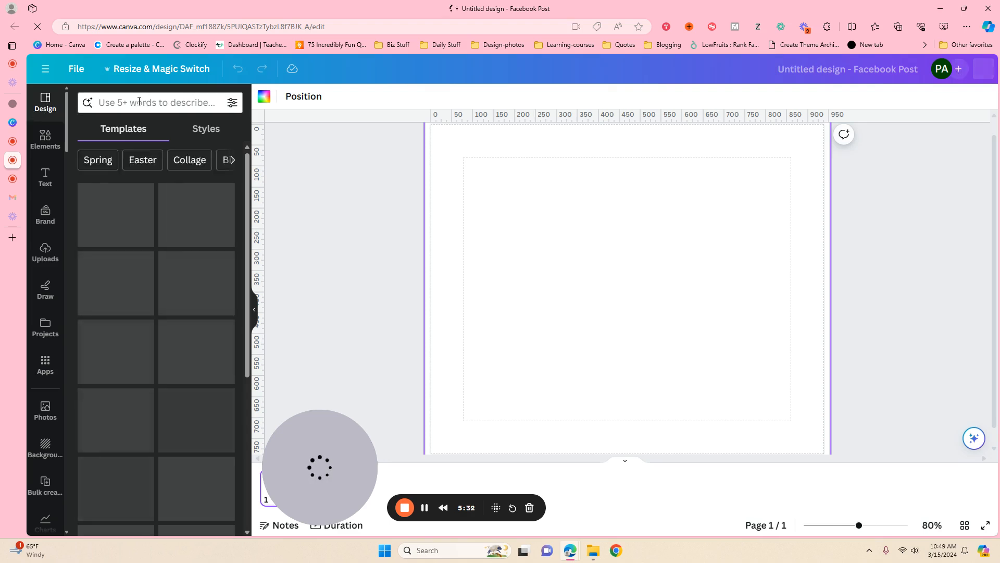
- Search templates for 'Mockup' and browse the results for a guidebook mockup
left_click(153, 102)
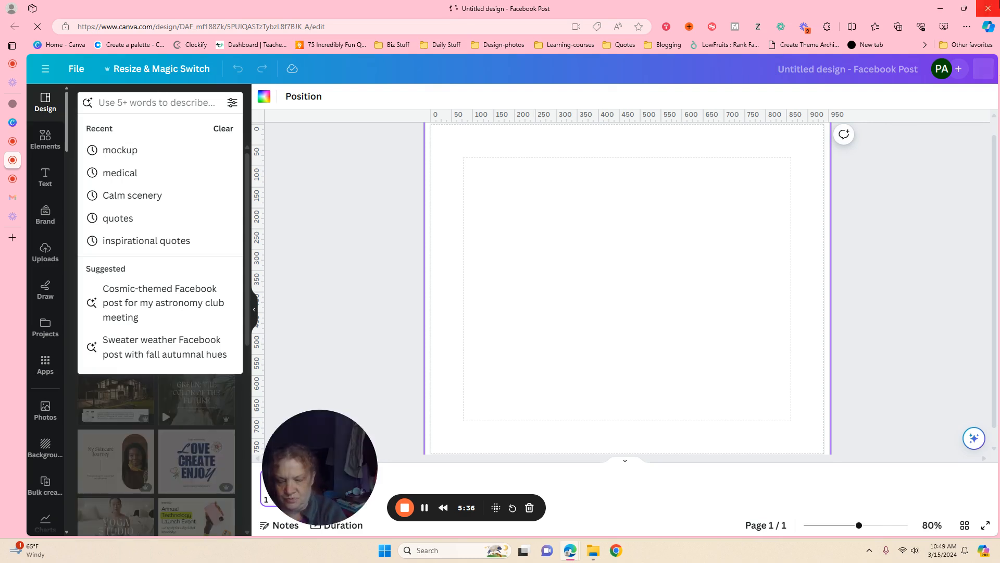
type("Design")
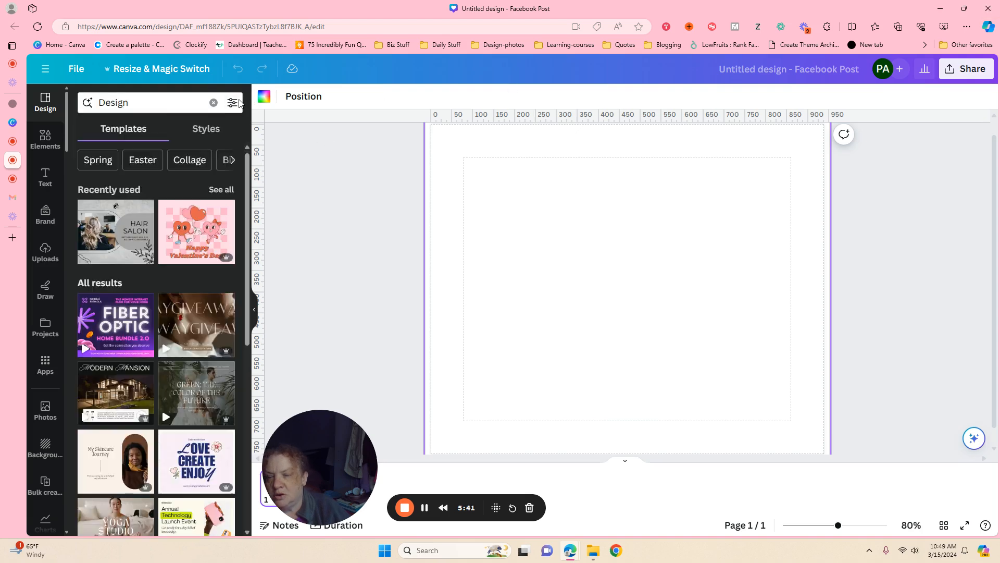
left_click(147, 102)
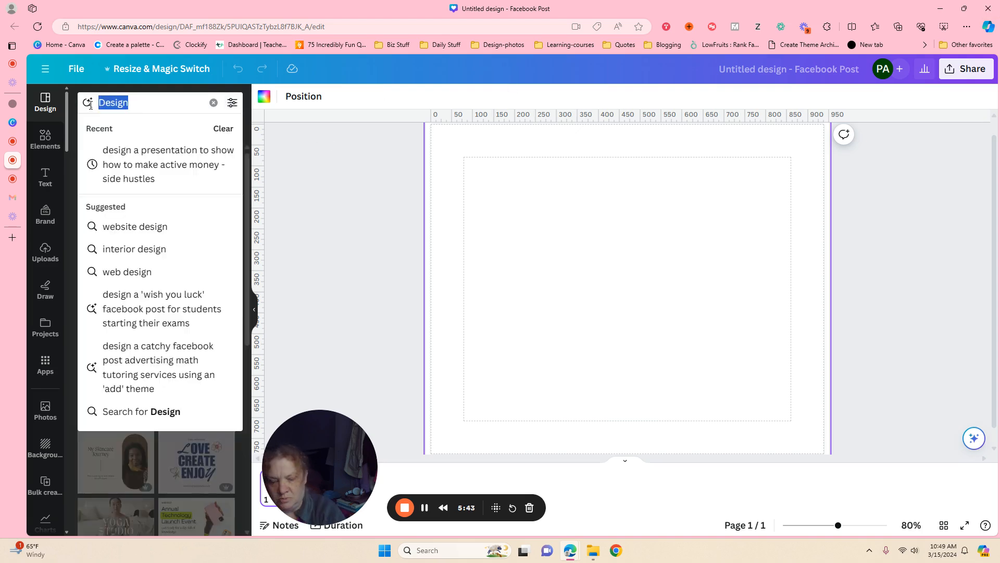
type("Mockup")
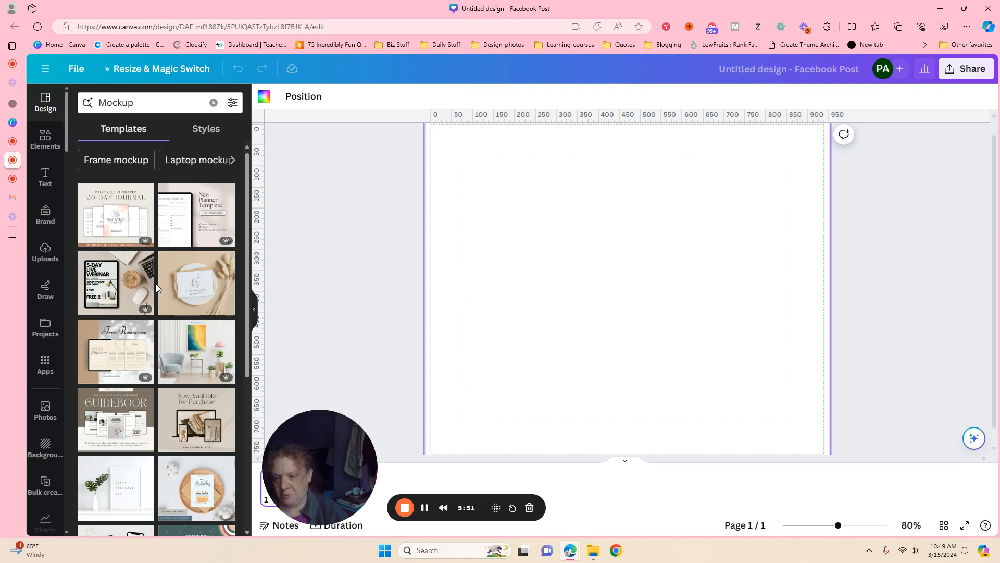
mouse_move(191, 270)
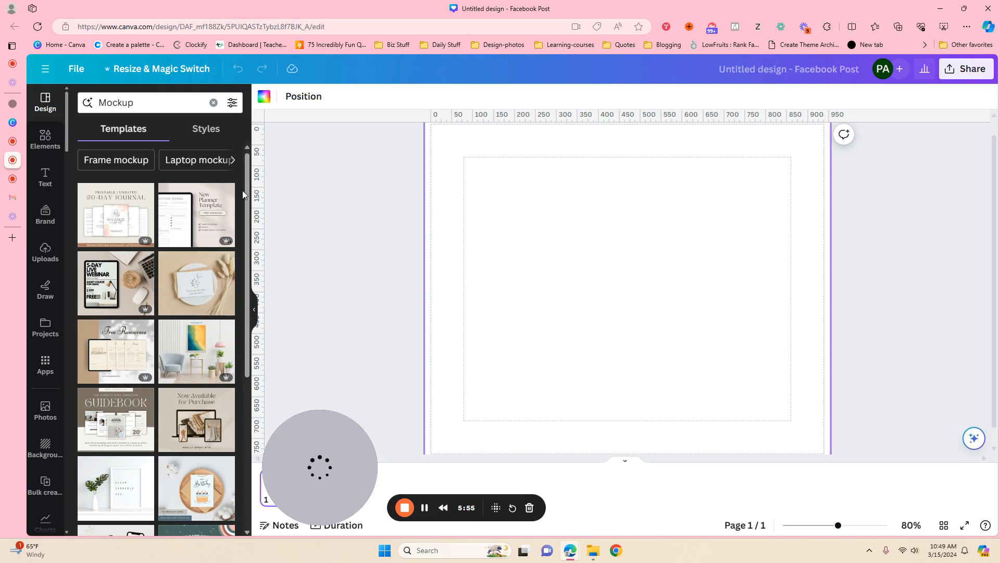
scroll("down", 3)
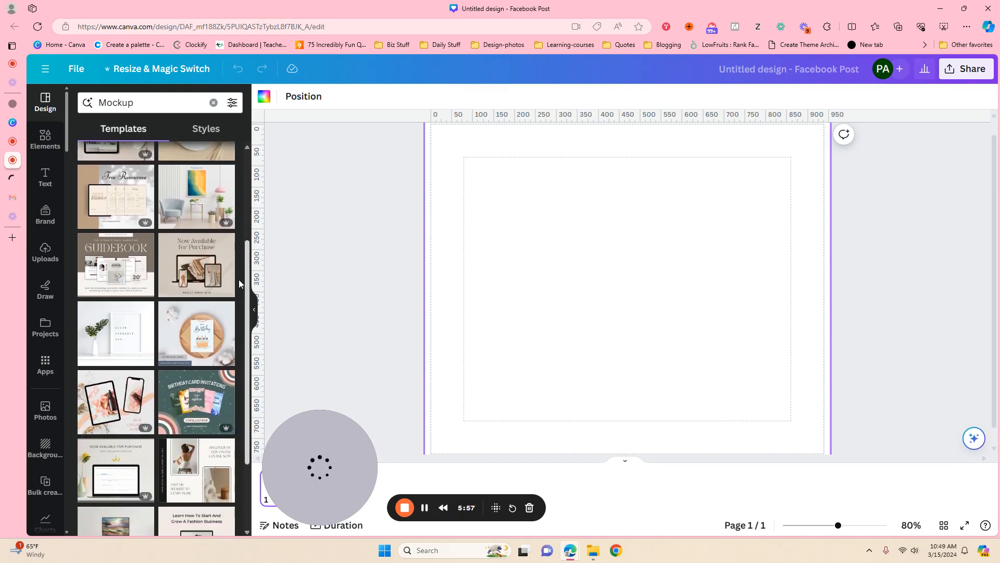
scroll("down", 3)
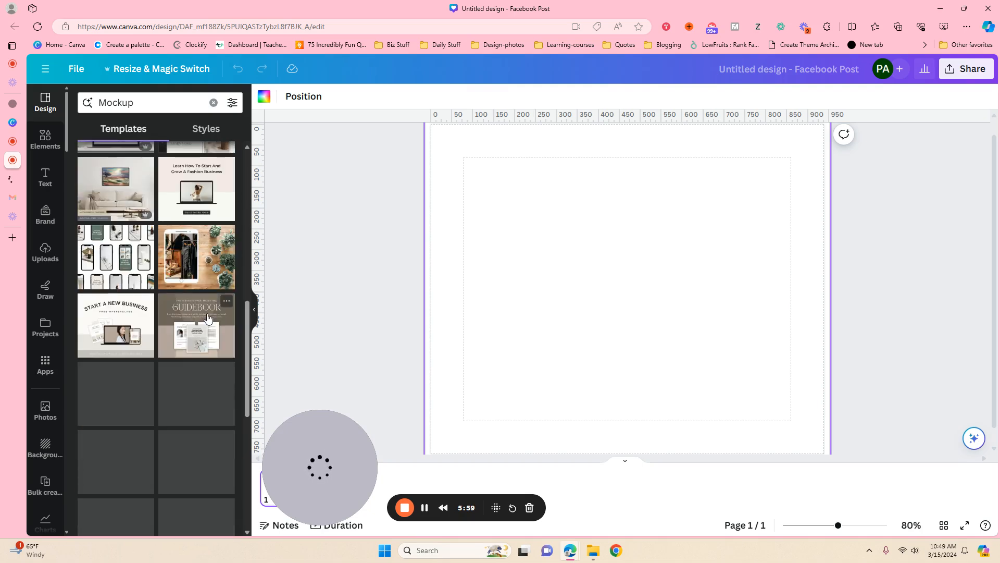
- Apply the GUIDEBOOK mockup template and swap in the uploaded journal page images
left_click(196, 325)
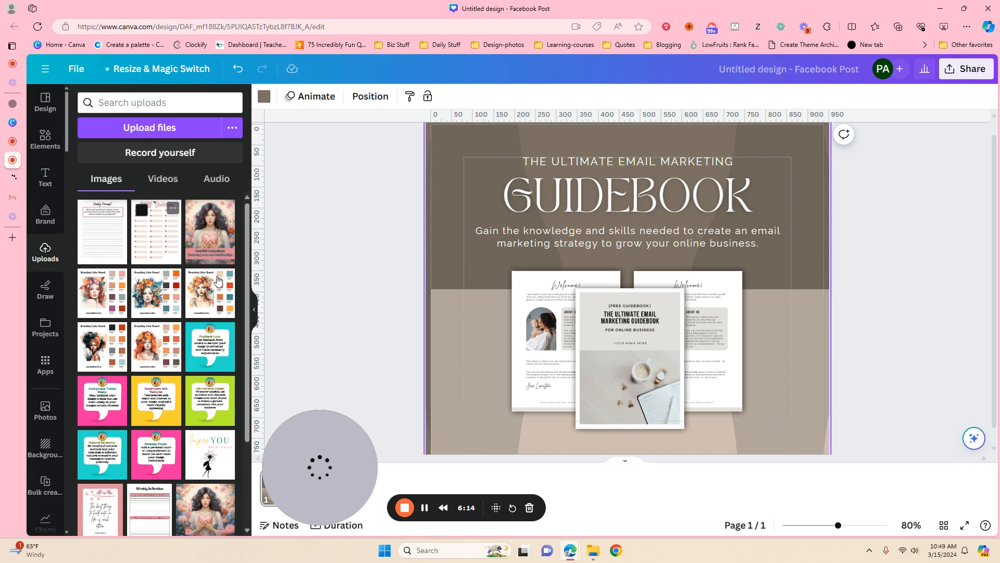
mouse_move(139, 247)
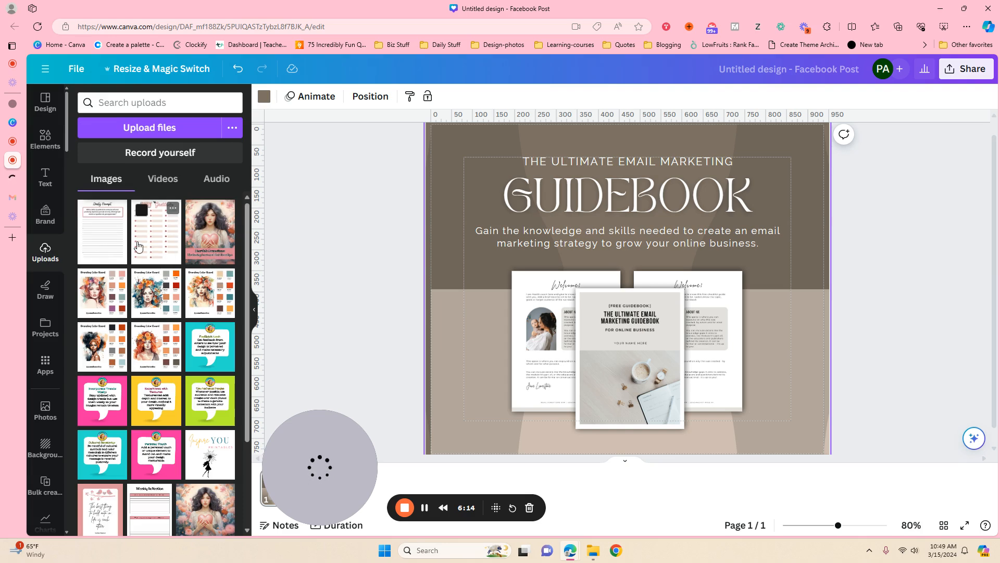
left_click(565, 337)
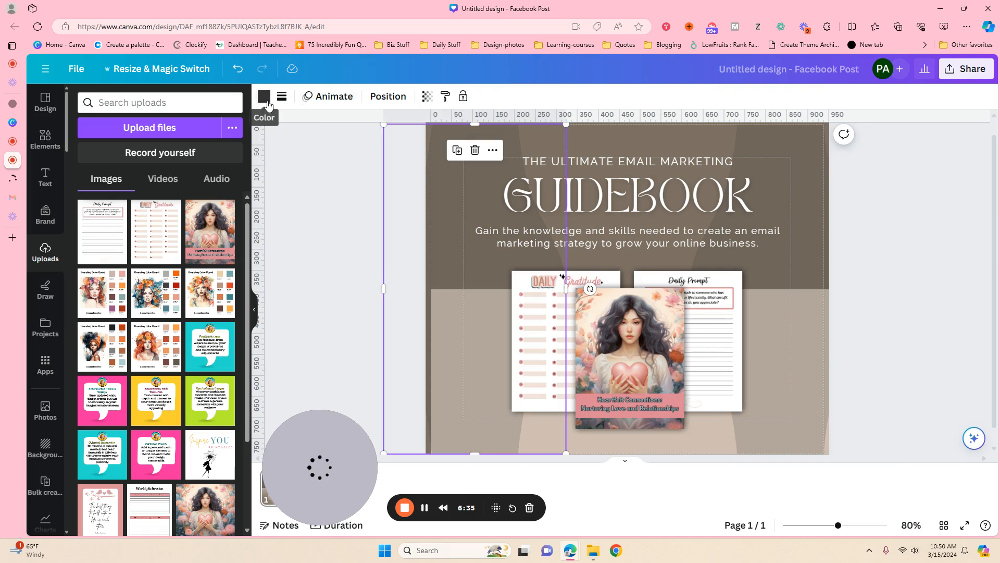
- Recolour the mockup's upper background from dark brown to a pale pink from Photo colors
left_click(264, 96)
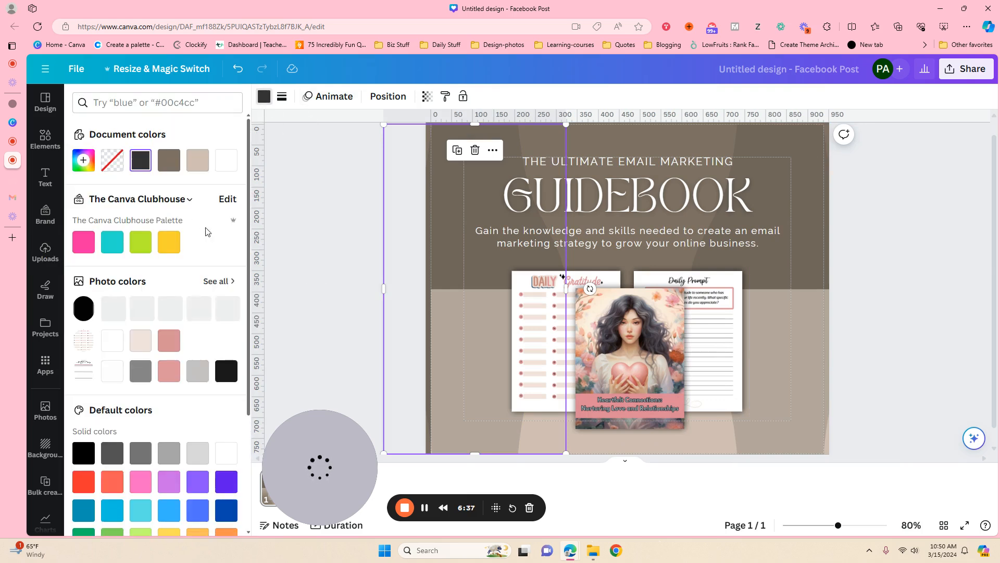
mouse_move(168, 340)
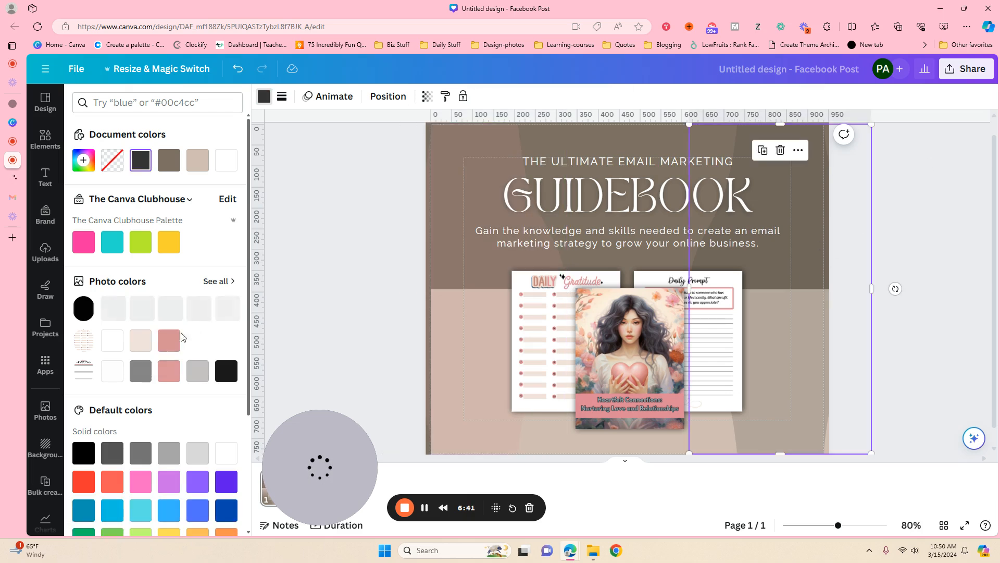
left_click(169, 340)
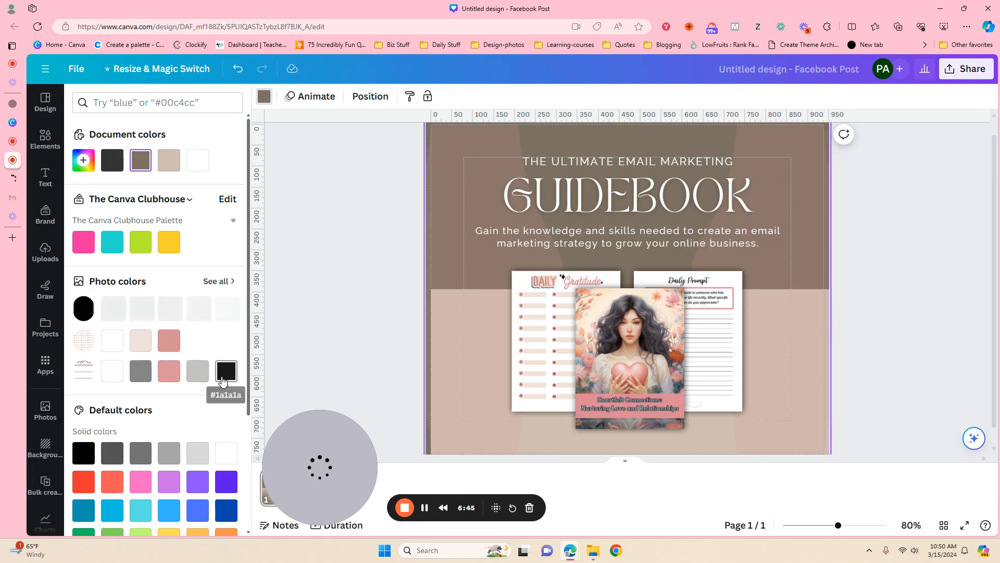
left_click(226, 371)
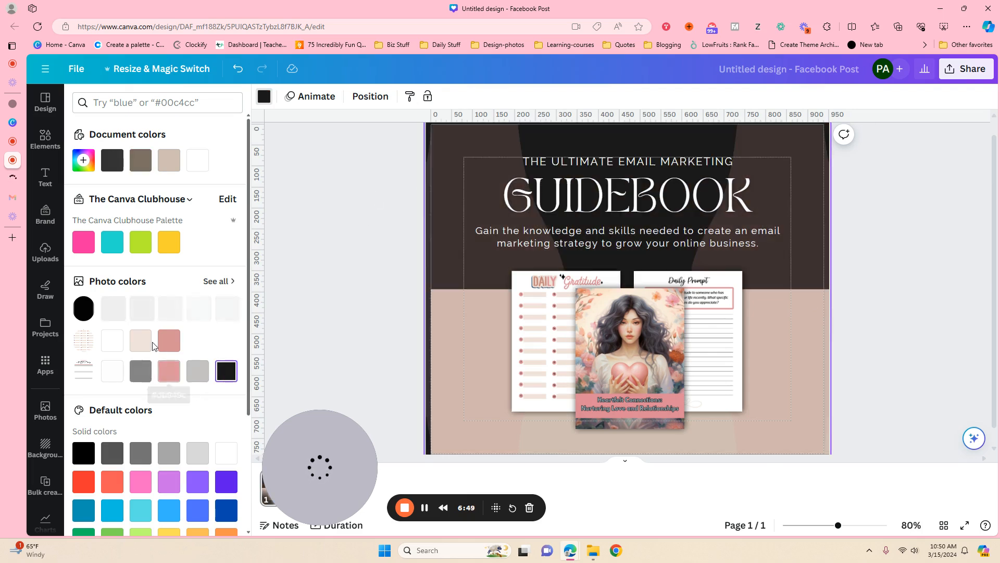
left_click(140, 340)
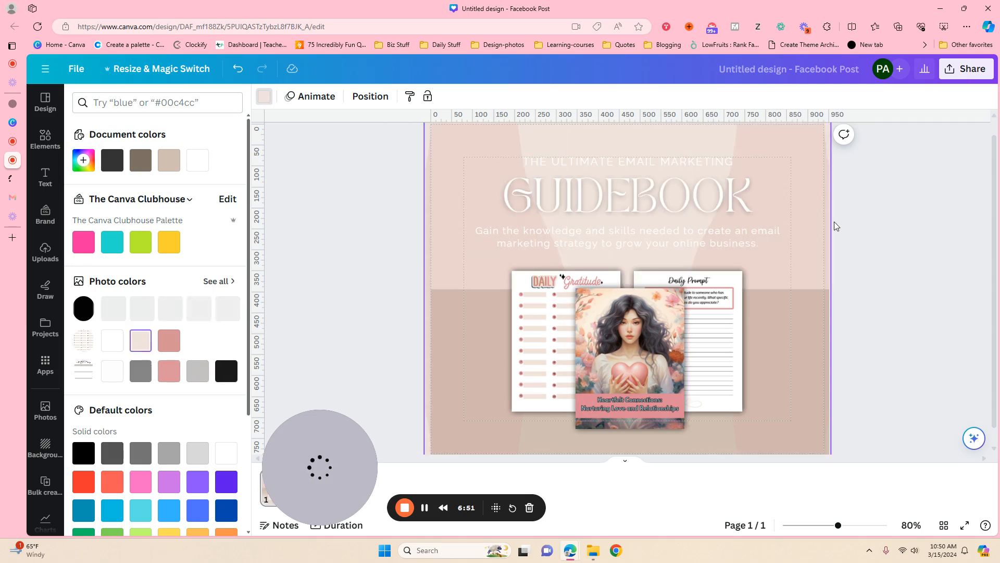
left_click(45, 252)
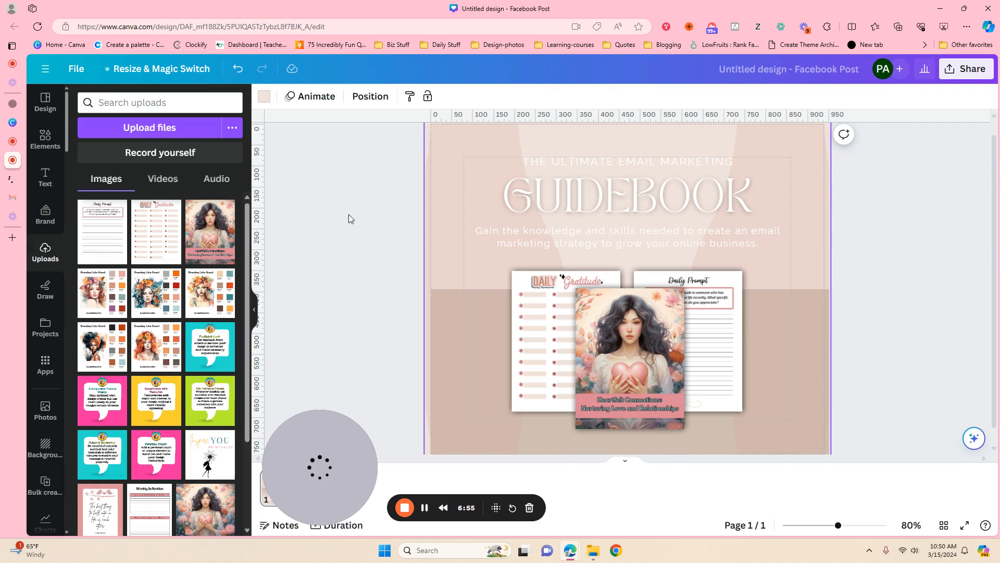
mouse_move(377, 201)
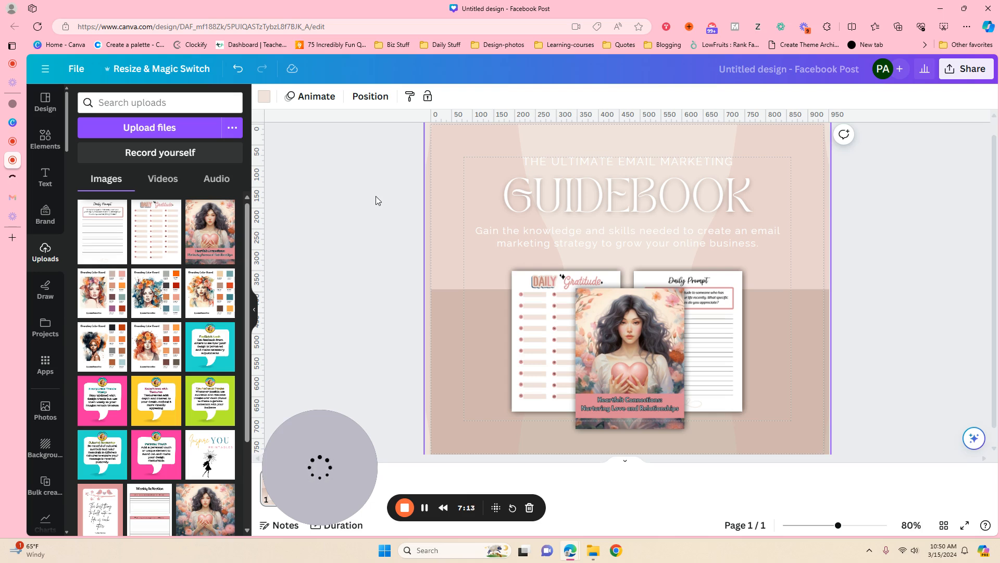
mouse_move(332, 325)
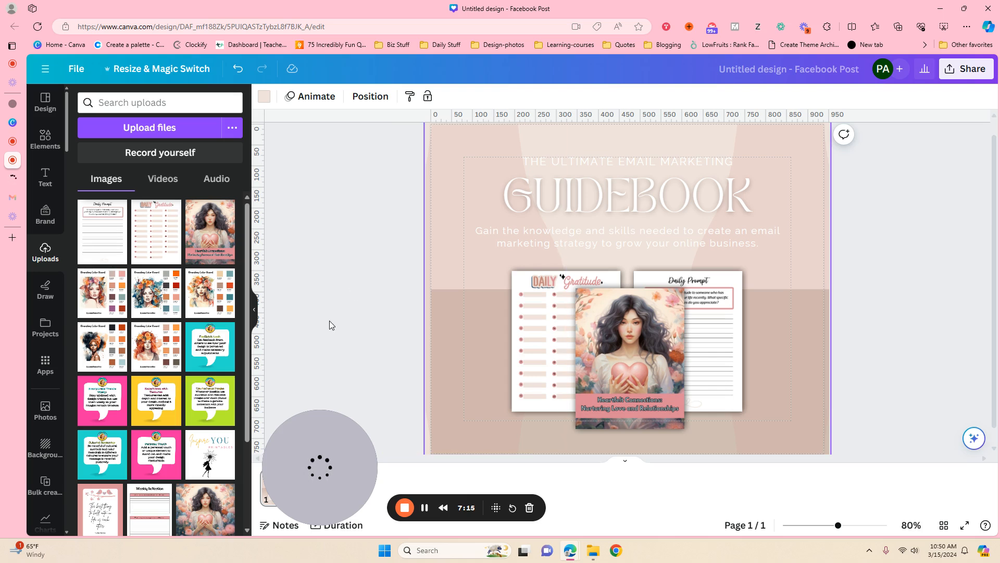
mouse_move(314, 256)
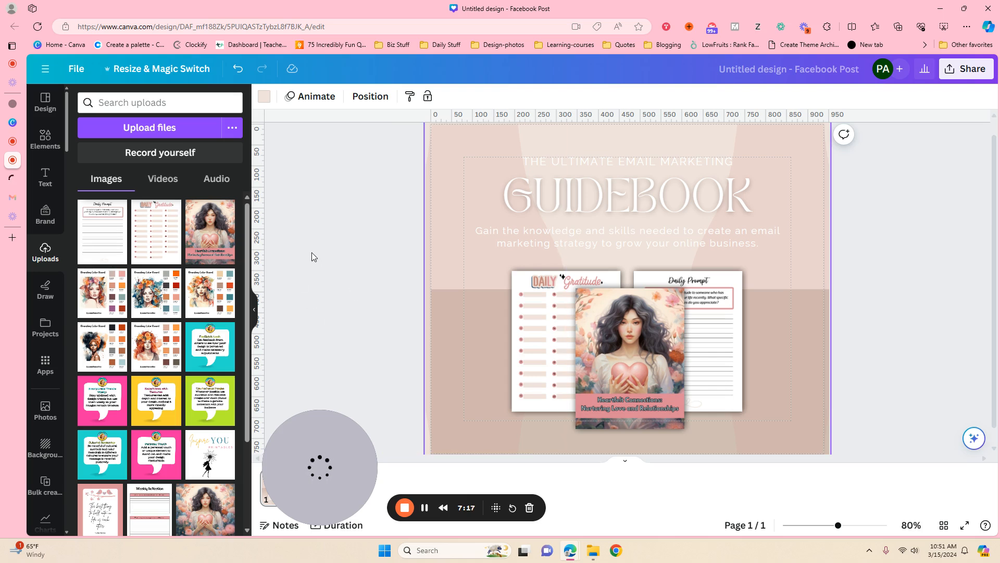
mouse_move(340, 465)
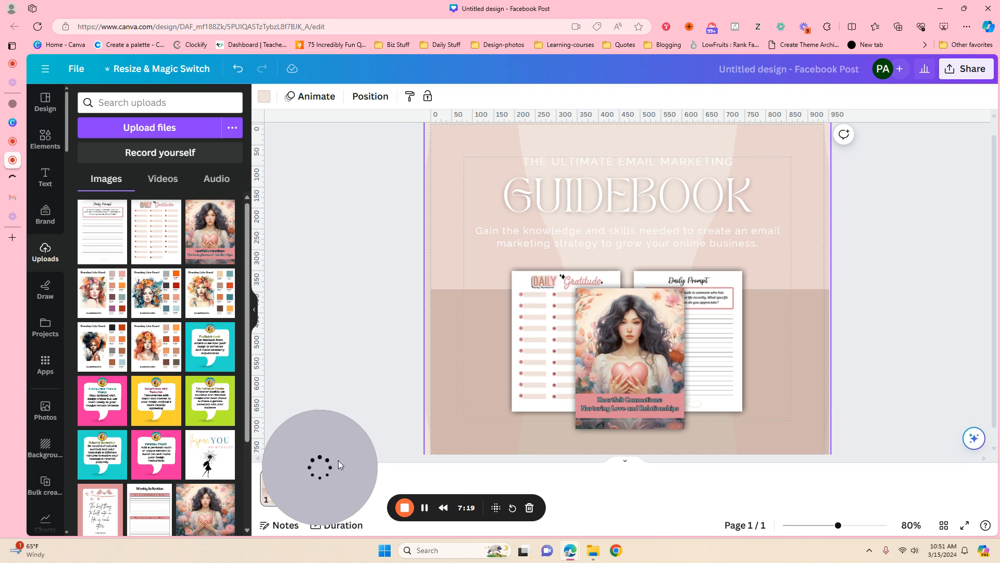